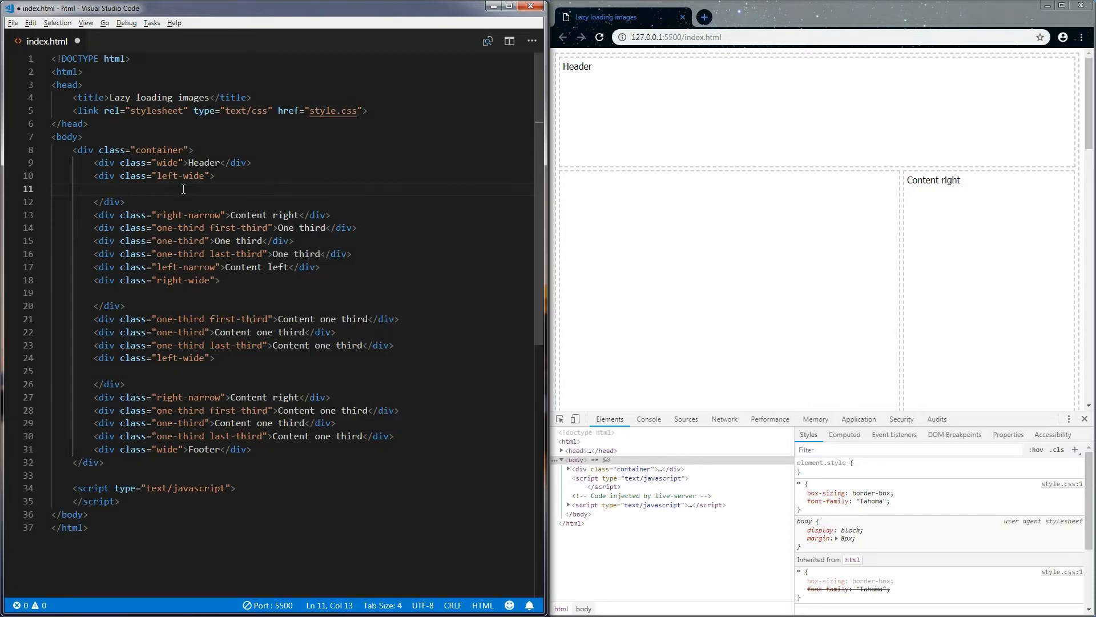
Step: Add <img src="images/small/1-small.jpg" data-src="1-large.jpg" class="lazy-load"> inside the left-wide div
{"action": "type", "text": "<img"}
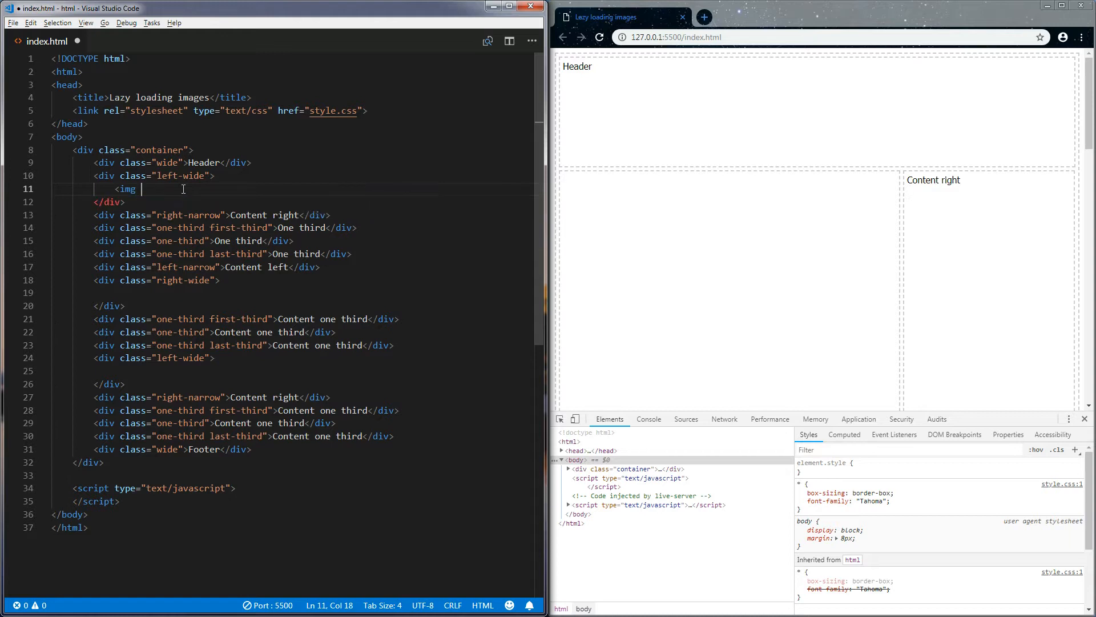
{"action": "type", "text": "src=\"i"}
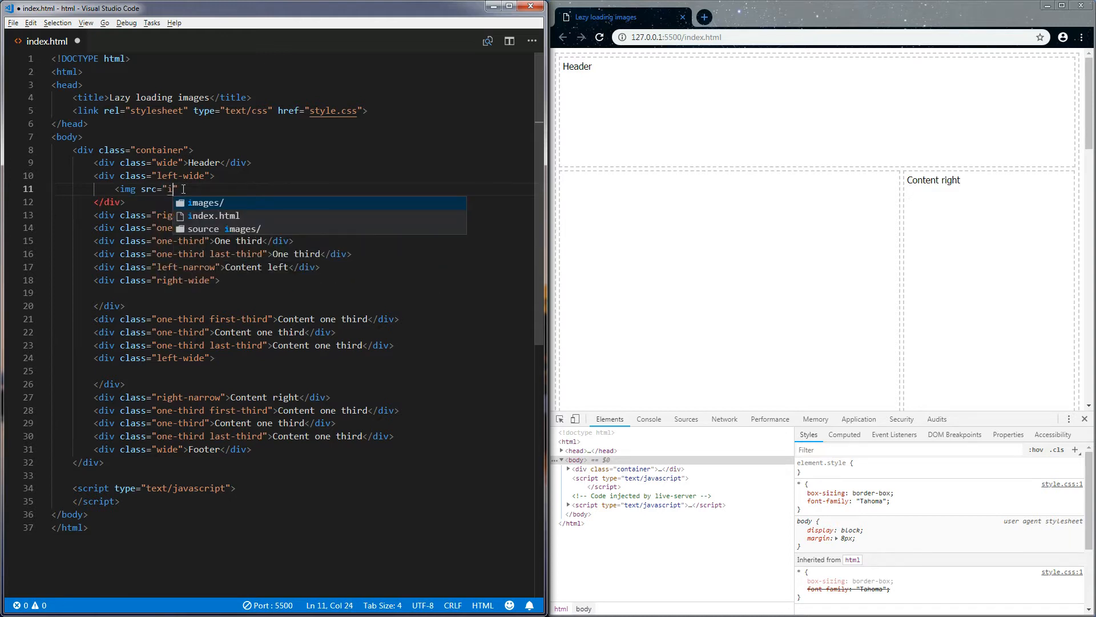
{"action": "type", "text": "mages/"}
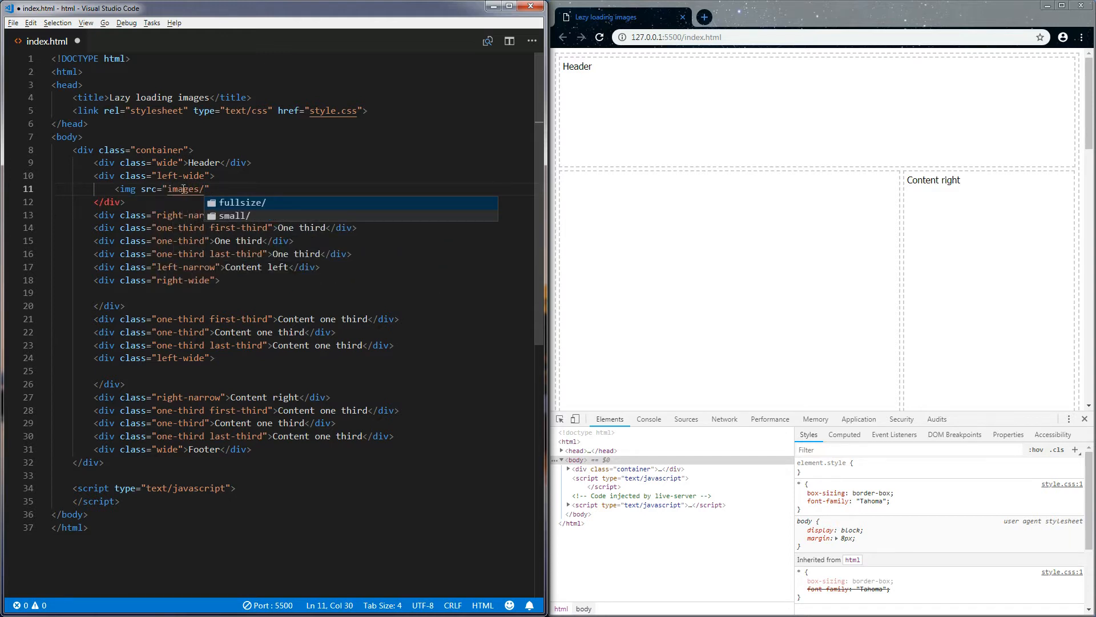
{"action": "type", "text": "small/1-small.jpg"}
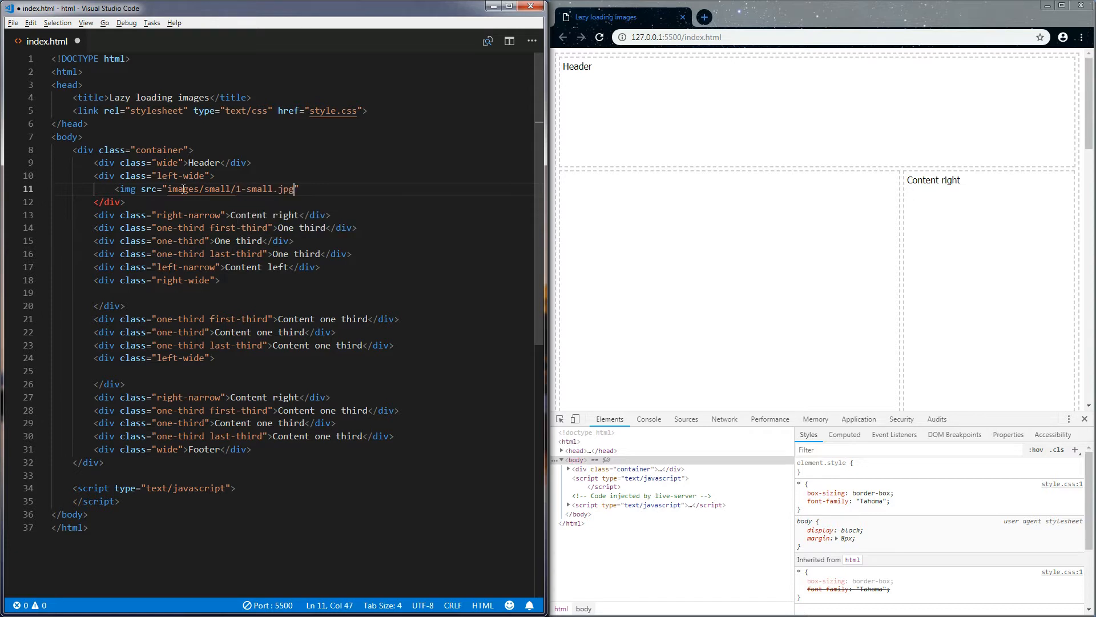
{"action": "type", "text": "data-"}
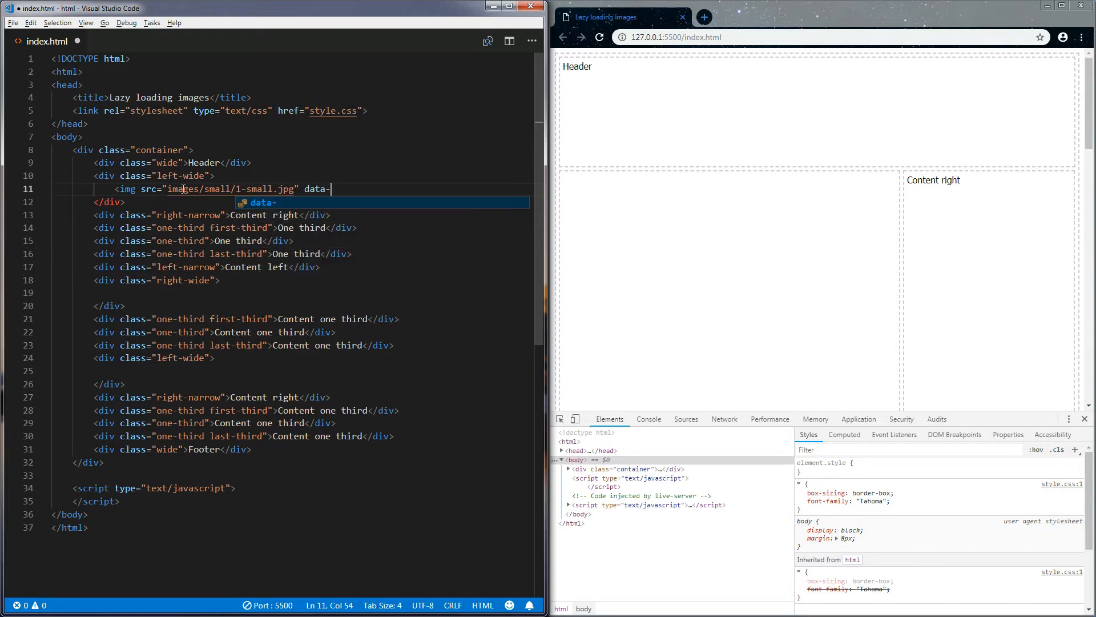
{"action": "type", "text": "src=\"1\""}
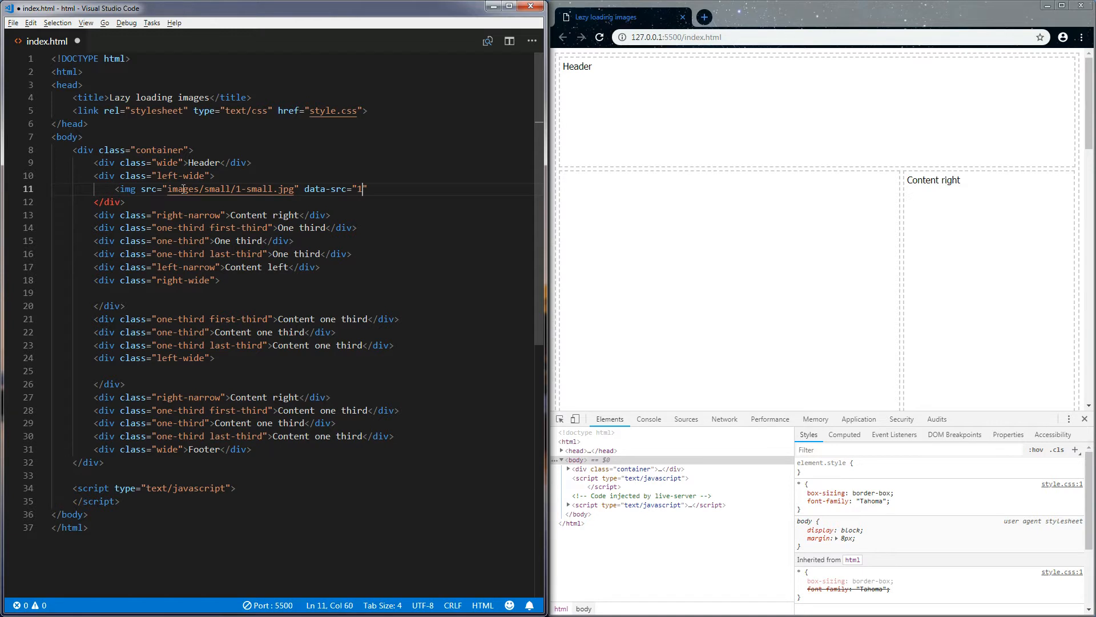
{"action": "type", "text": ".jp"}
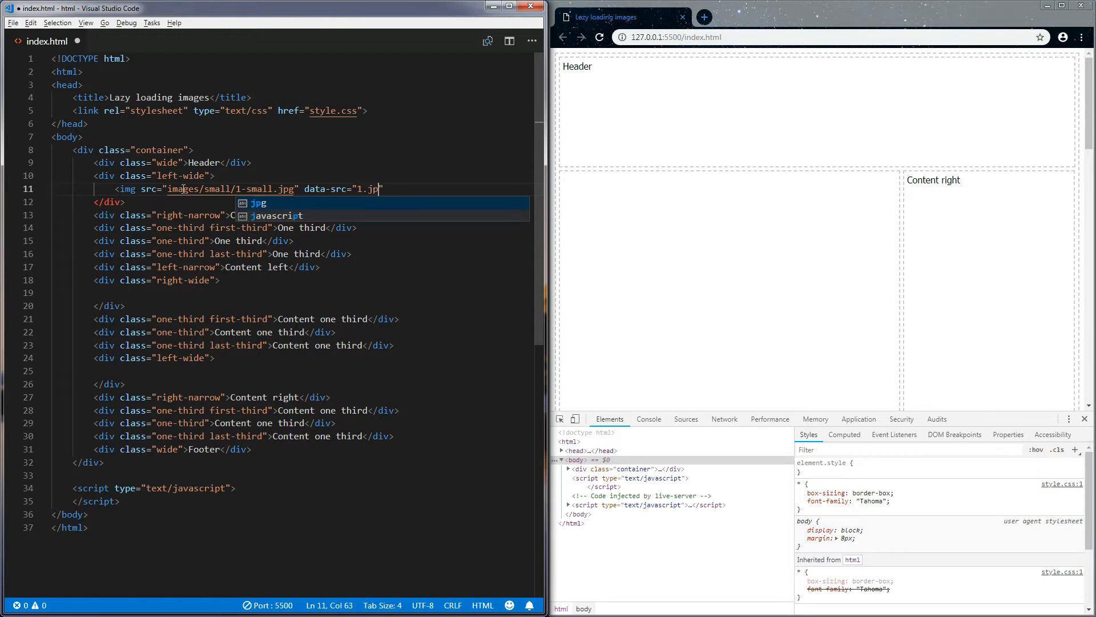
{"action": "type", "text": "-large"}
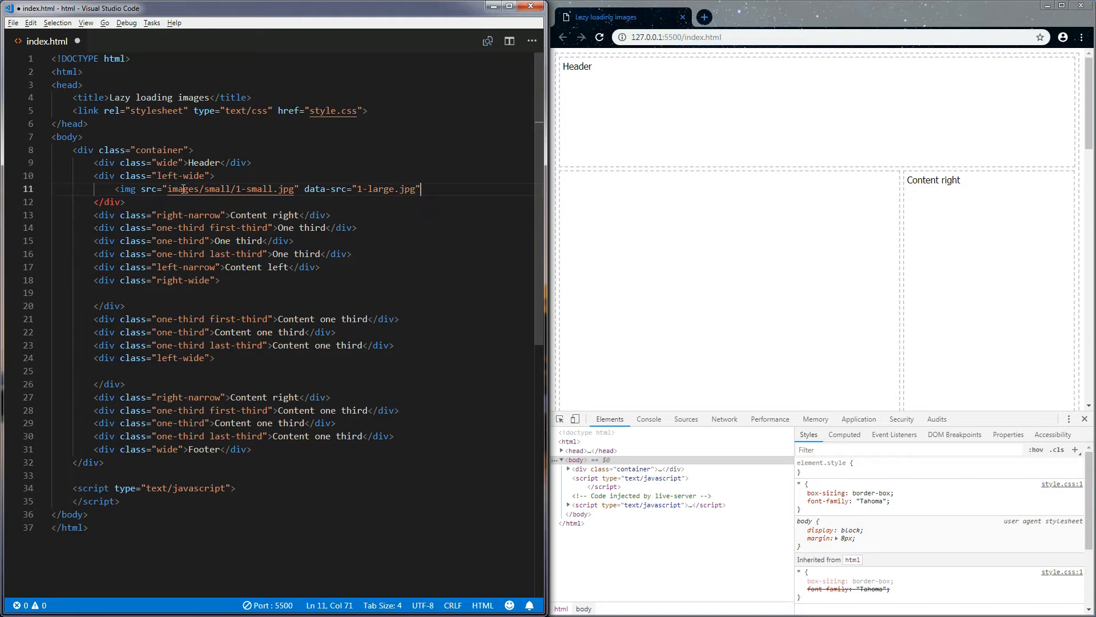
{"action": "type", "text": "class=\"\""}
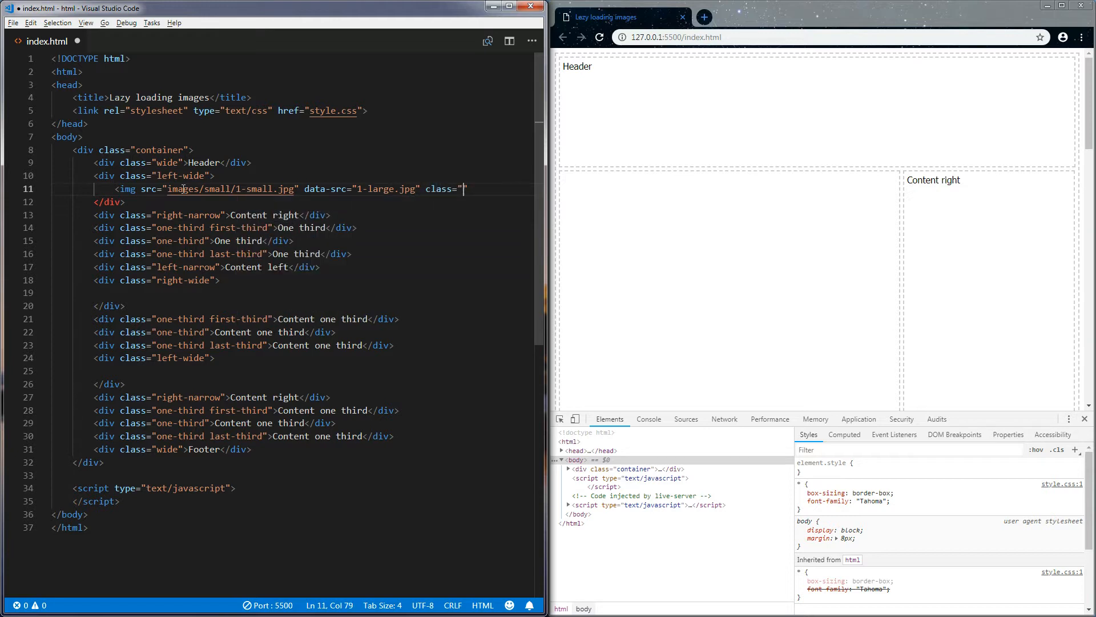
{"action": "type", "text": "lazy-load"}
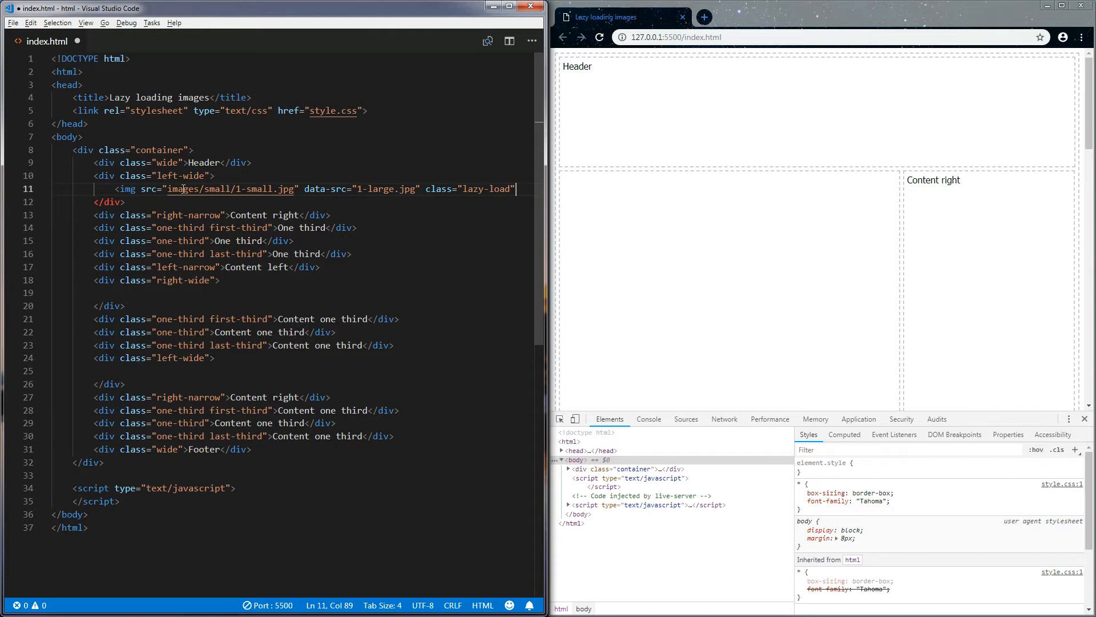
{"action": "left_click_drag", "start_coordinate": [299, 189], "coordinate": [520, 189]}
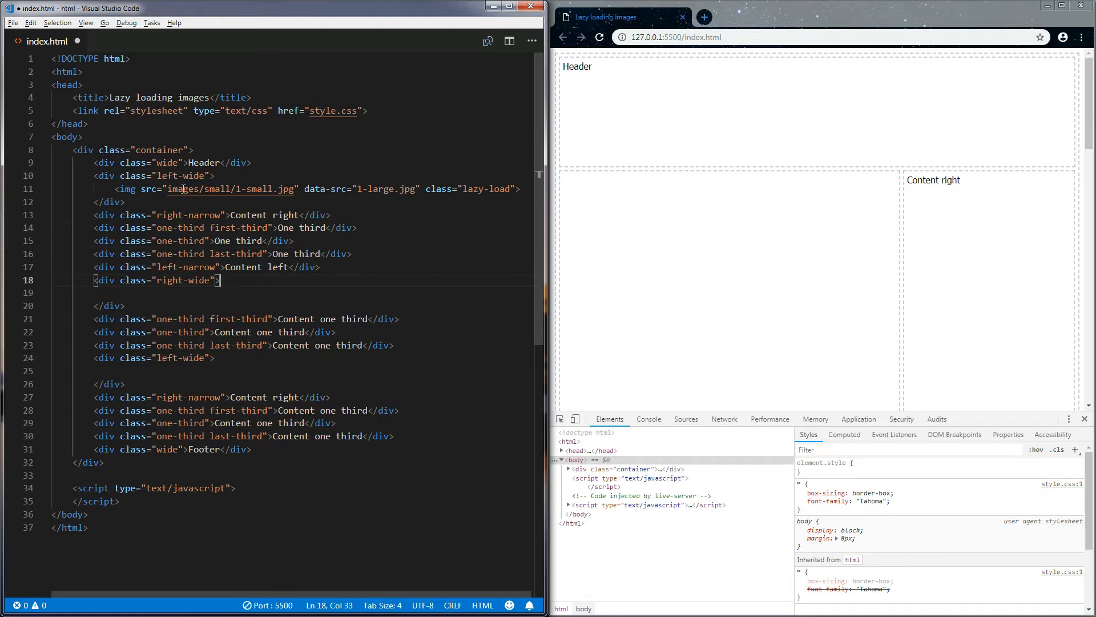
Step: Paste the lazy-load img tag into the right-wide and second left-wide divs for images 2 and 3
{"action": "type", "text": "<img src=\"images/small/1-small.jpg\" data-src=\"1-large.jpg\" class=\"lazy-load\">"}
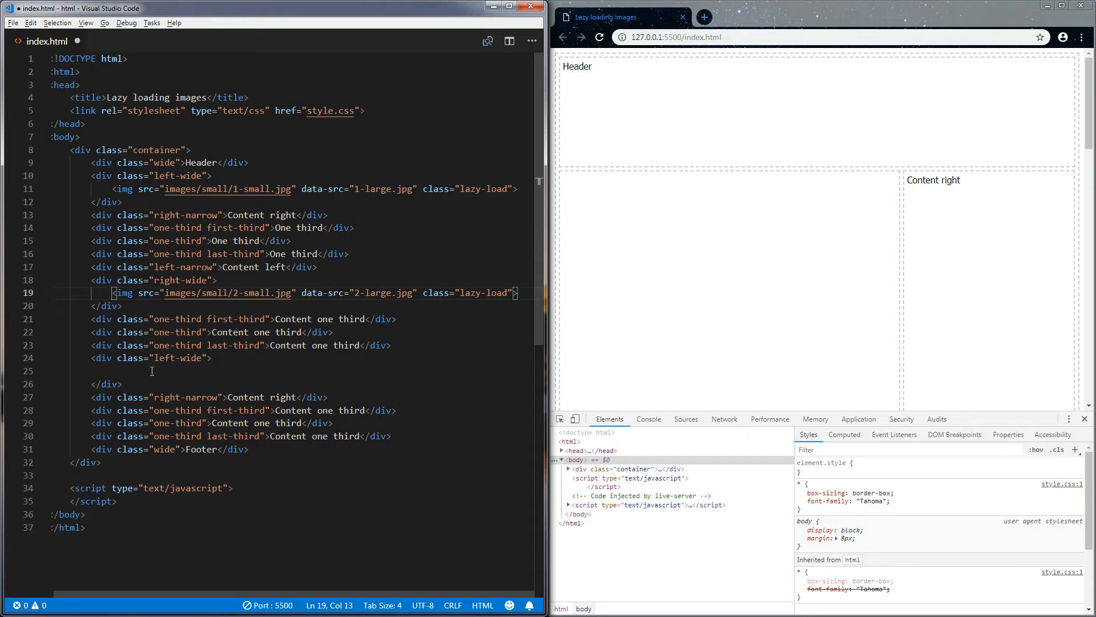
{"action": "type", "text": "<img src=\"images/small/1-small.jpg\" data-src=\"1-large.jpg\" class=\"lazy-load\">"}
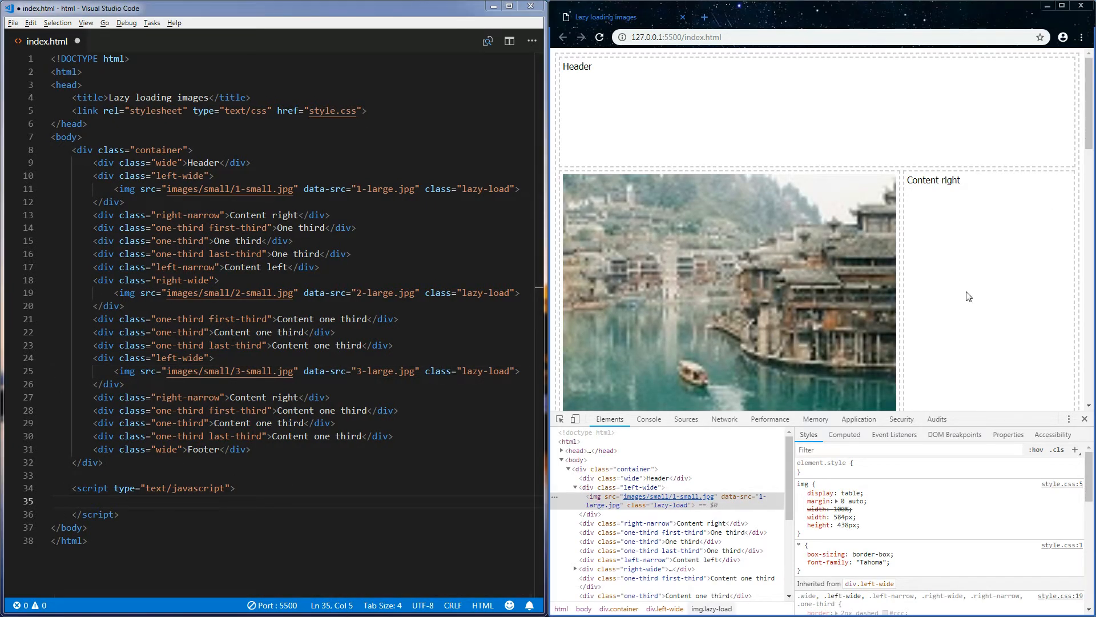
Step: In the script block, declare var load = window.addEventListener("load", function() { });
{"action": "scroll", "scroll_direction": "down", "scroll_amount": 3}
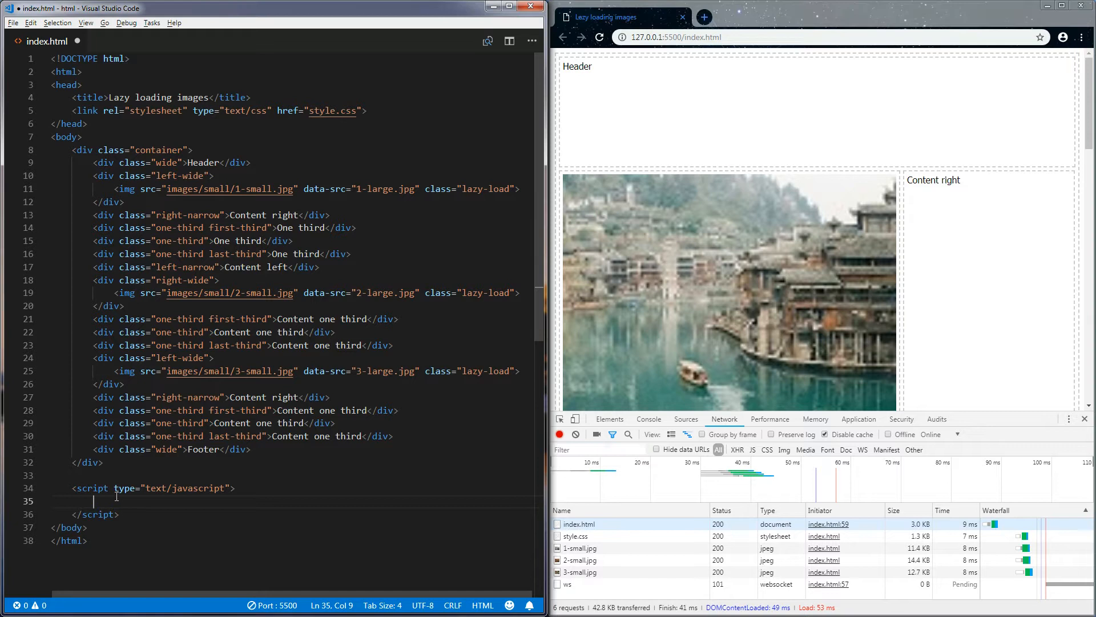
{"action": "type", "text": "var load ="}
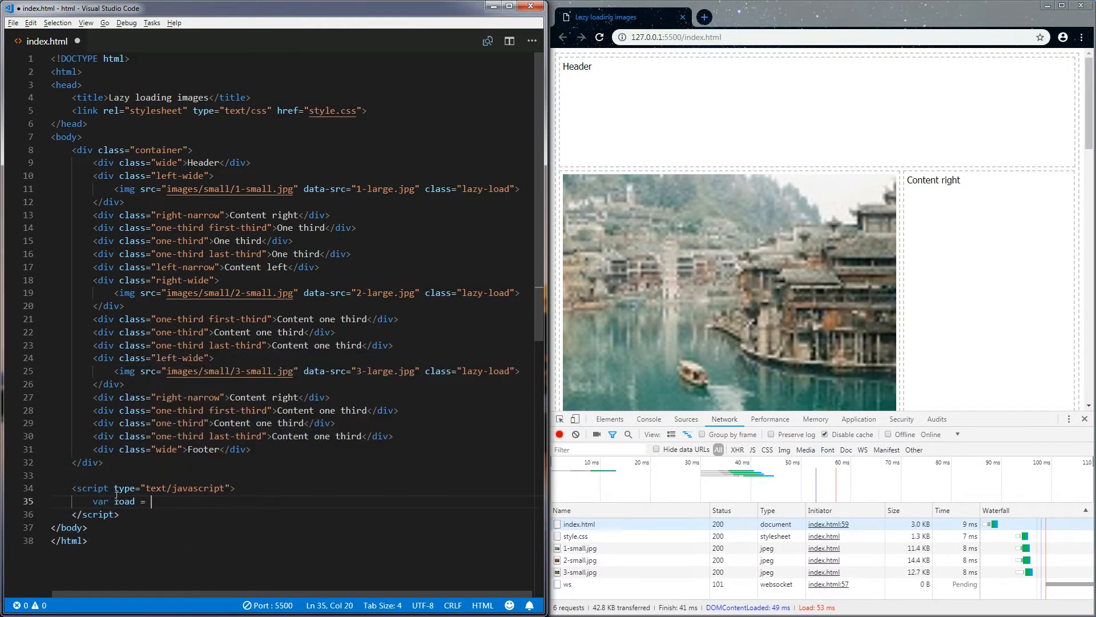
{"action": "type", "text": "window.addEventListener(0;"}
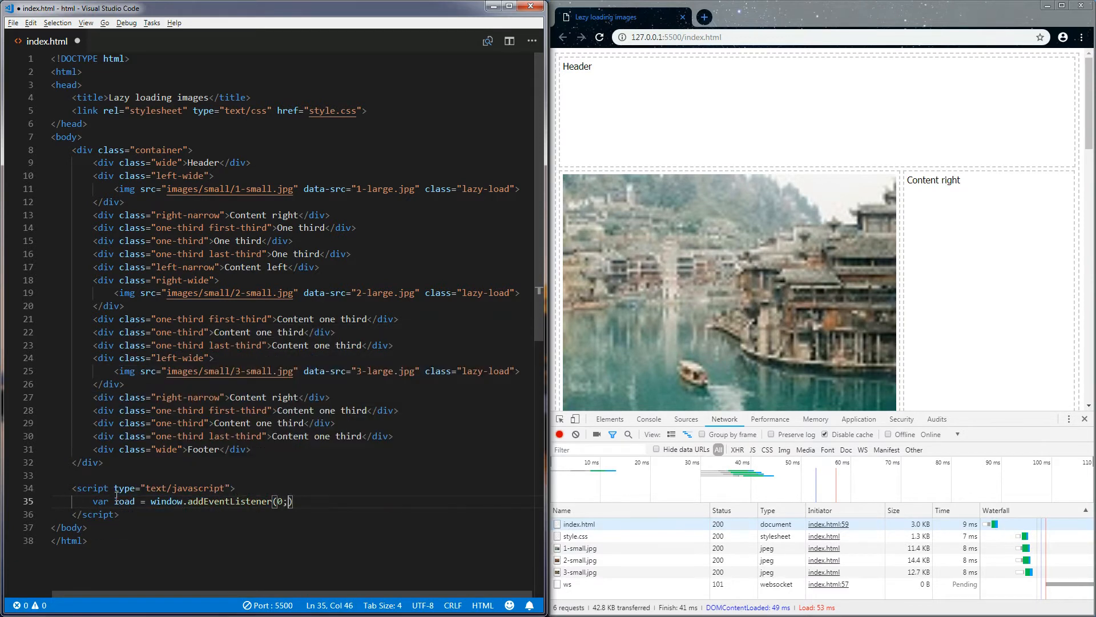
{"action": "key", "text": "Backspace"}
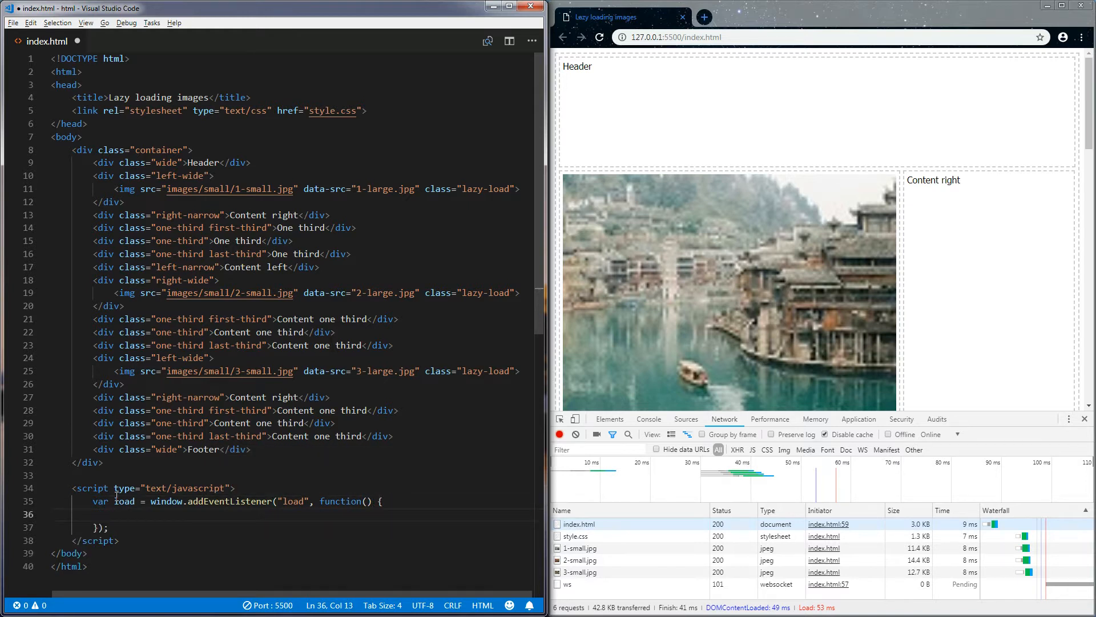
Step: Duplicate the load listener twice, renaming the copies to resize and scroll
{"action": "left_click_drag", "start_coordinate": [112, 501], "coordinate": [112, 528]}
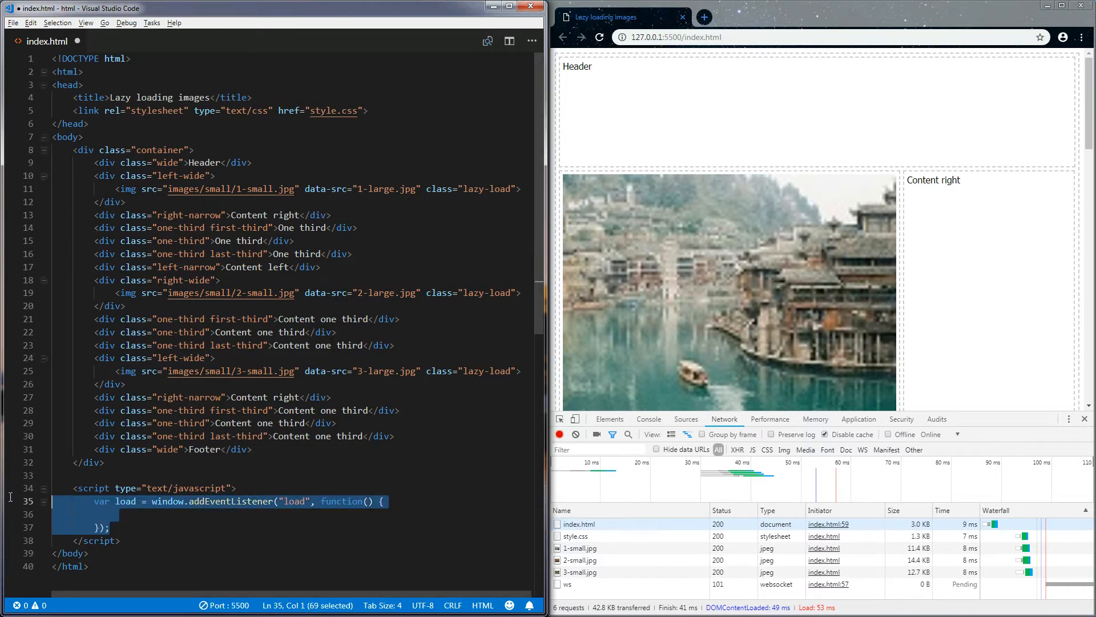
{"action": "left_click", "coordinate": [112, 527]}
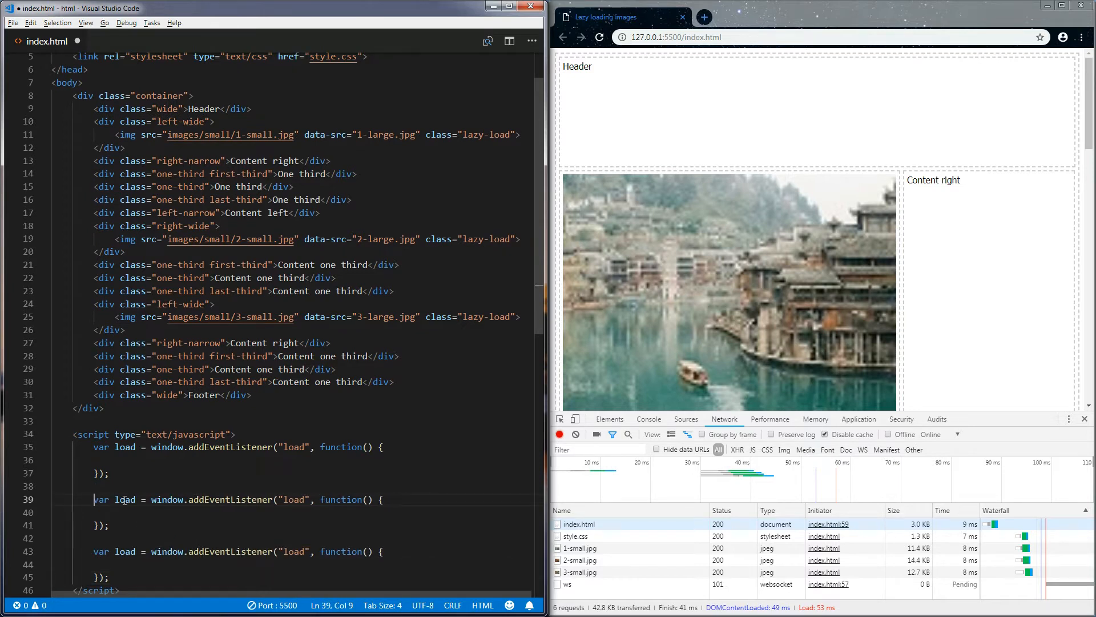
{"action": "type", "text": "resize"}
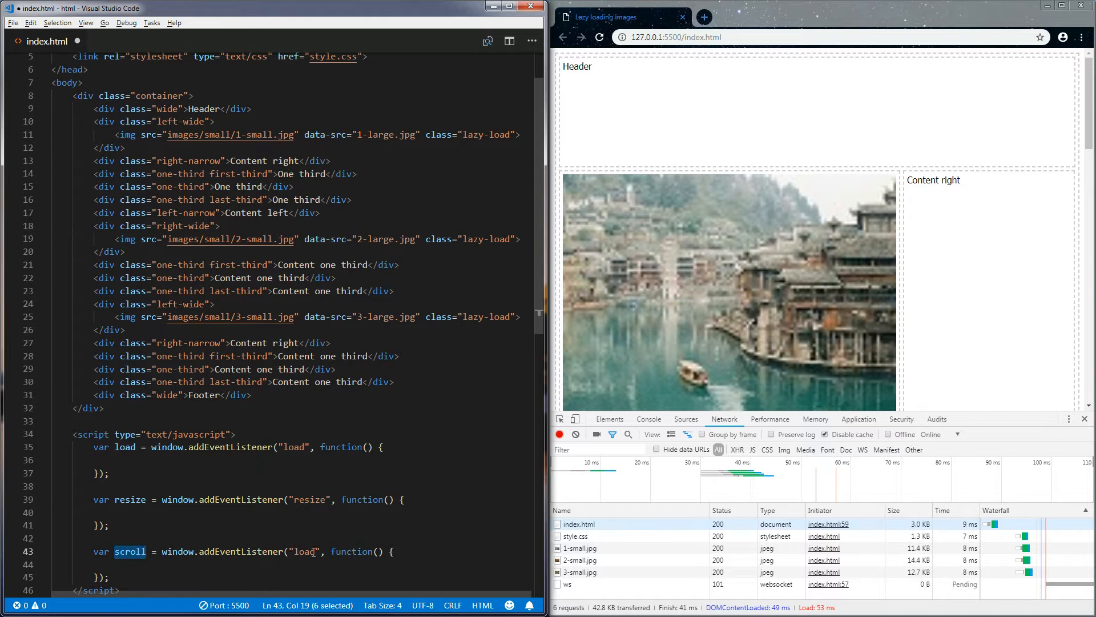
{"action": "type", "text": "scroll"}
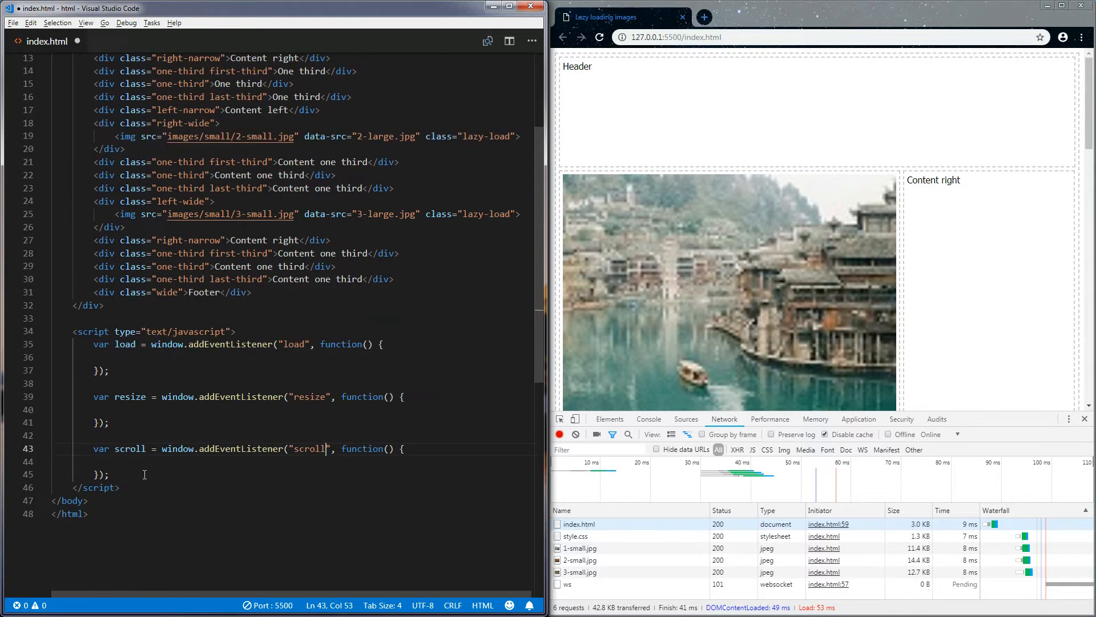
Step: Declare an empty function loadImages() { }
{"action": "type", "text": "function loadIm"}
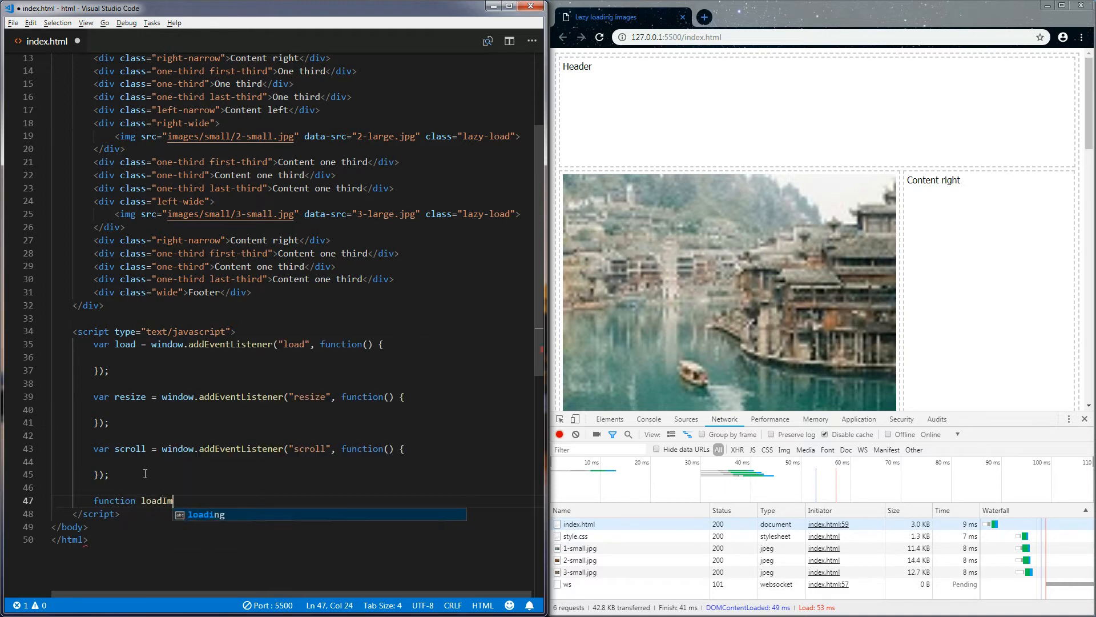
{"action": "type", "text": "ages()"}
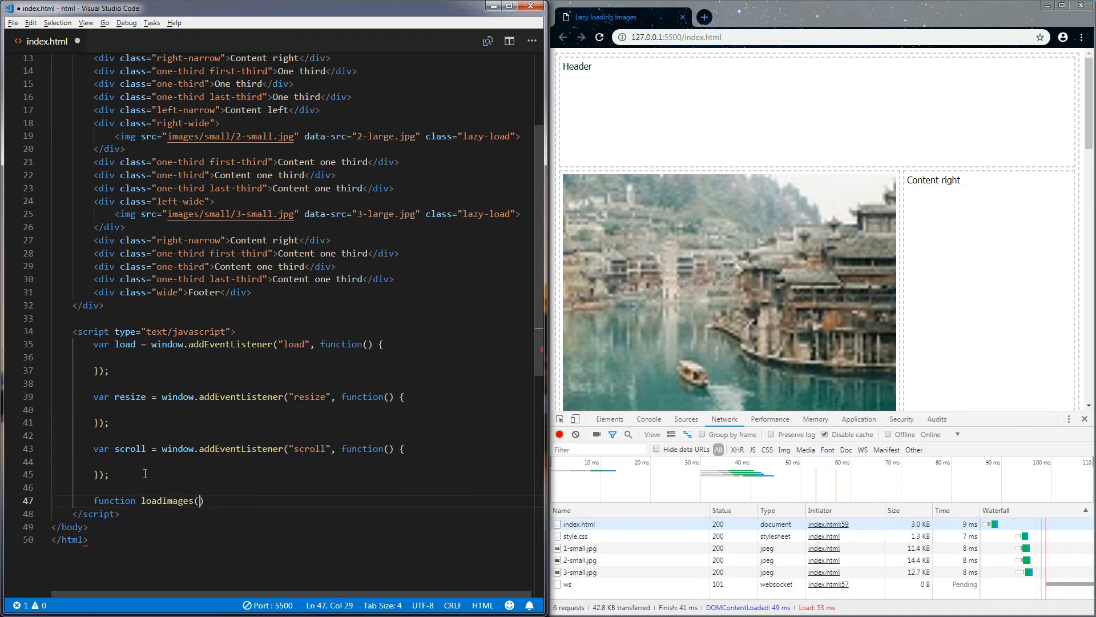
{"action": "type", "text": "{"}
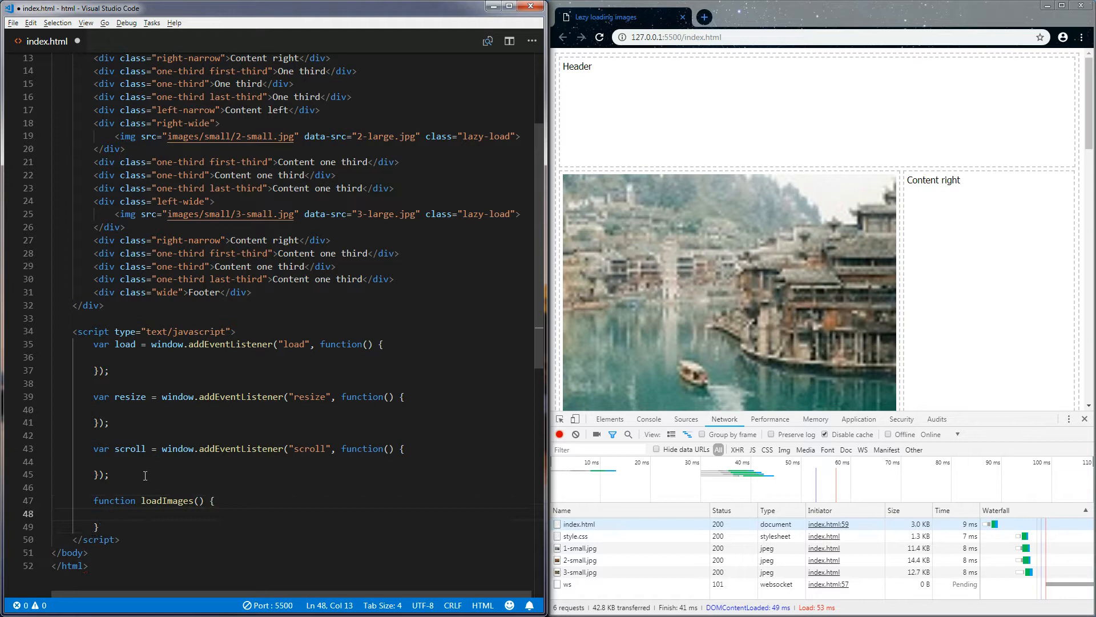
Step: Call loadImages(); inside the load, resize and scroll listener bodies
{"action": "double_click", "coordinate": [168, 501]}
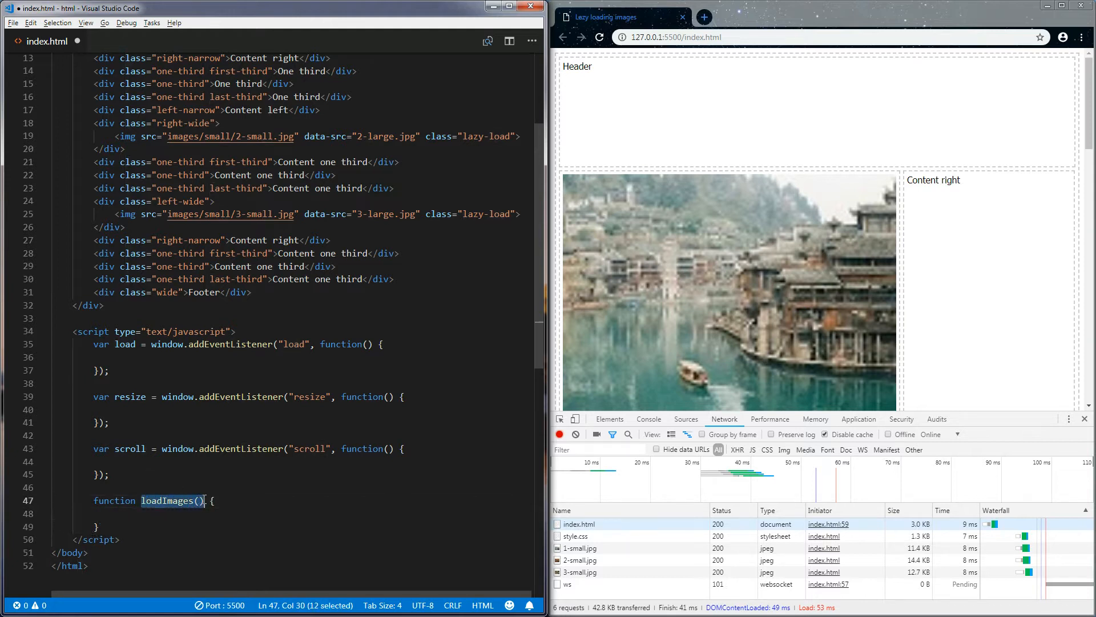
{"action": "left_click", "coordinate": [203, 357]}
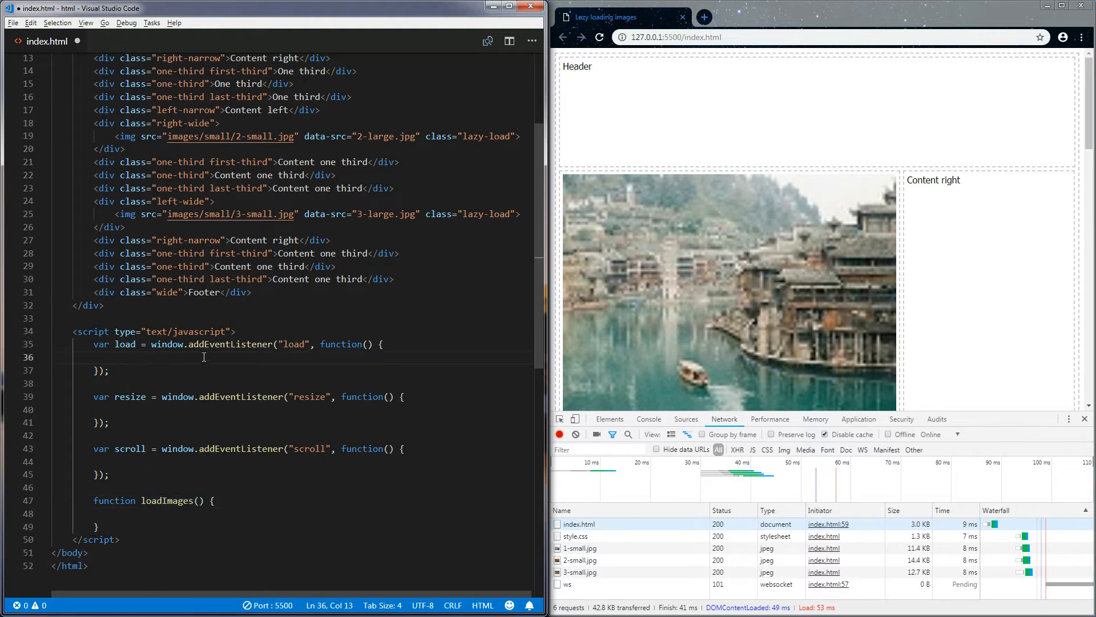
{"action": "type", "text": "loadImages();"}
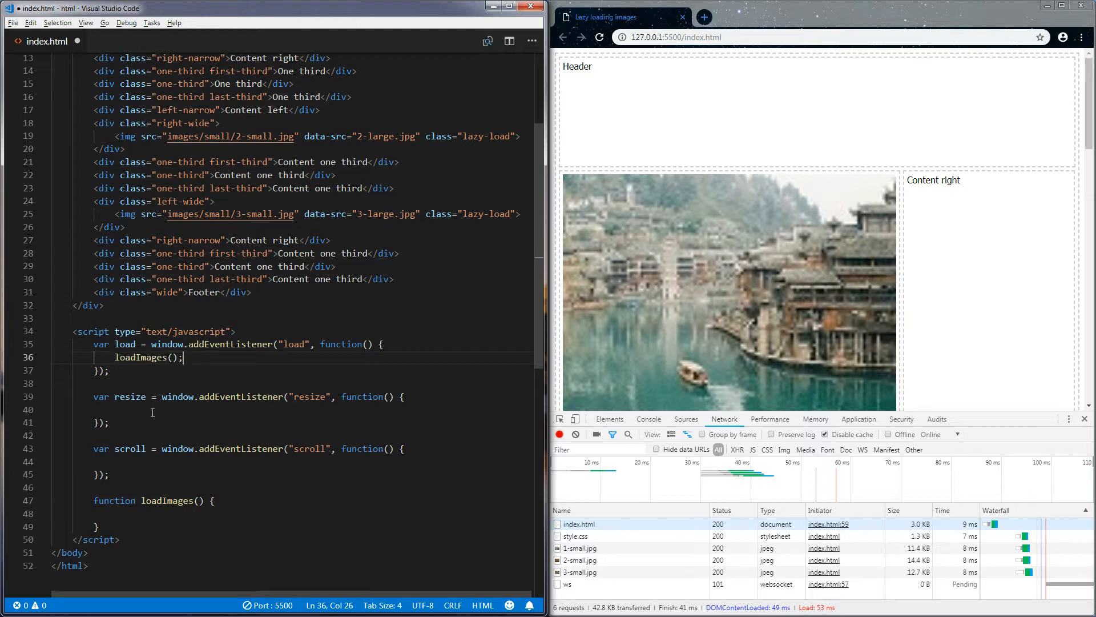
{"action": "type", "text": "loadImages();"}
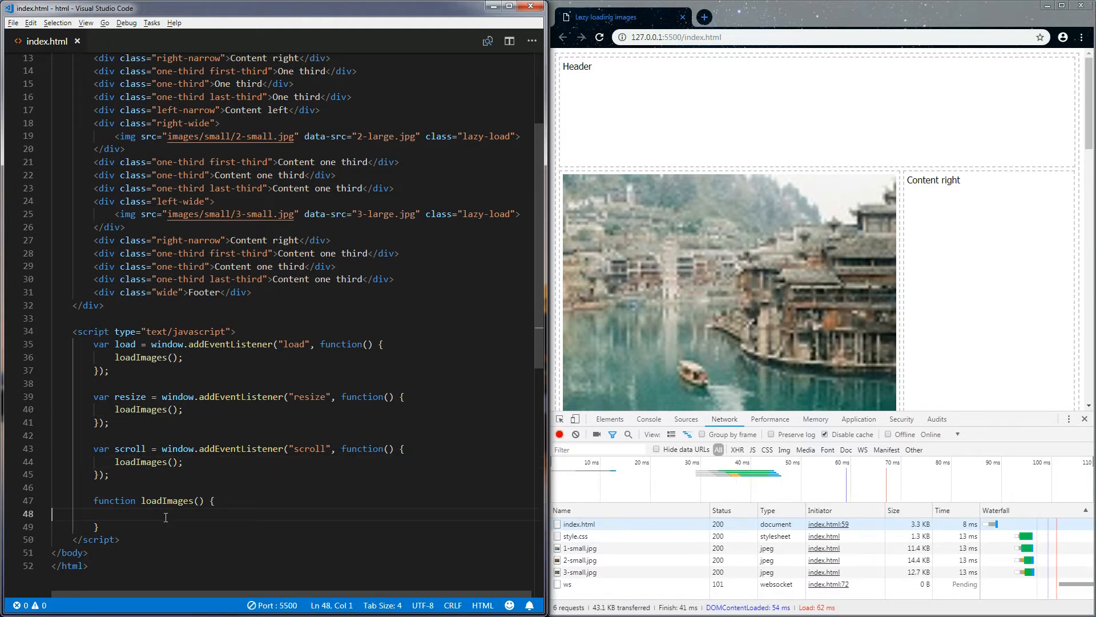
Step: Inside loadImages, add var images = document.querySelectorAll(".lazy-load");
{"action": "left_click", "coordinate": [198, 510]}
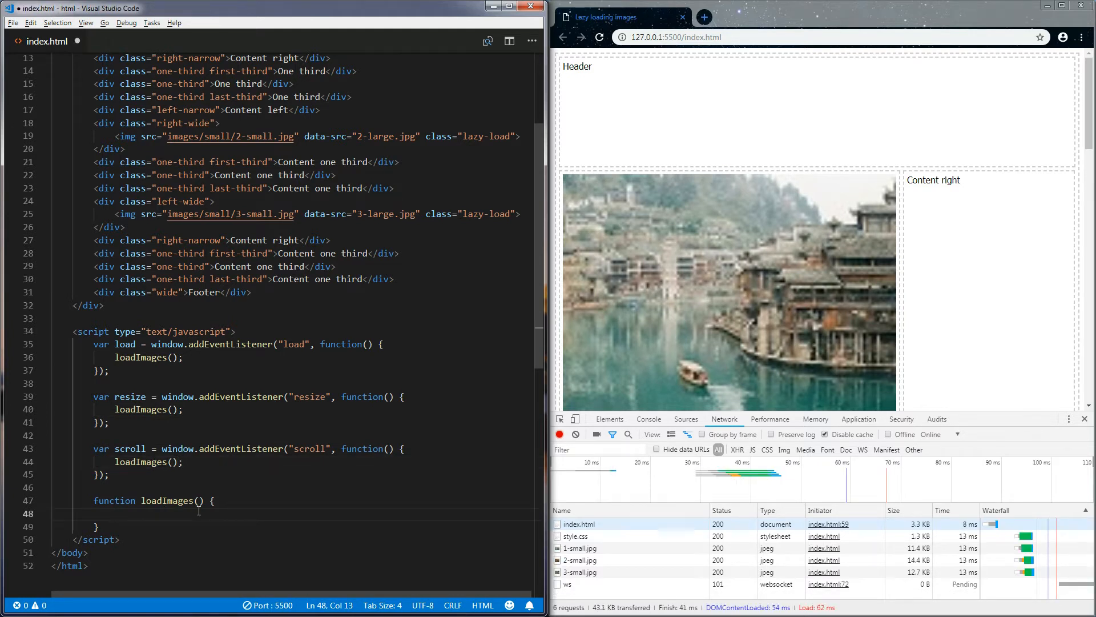
{"action": "type", "text": "var im"}
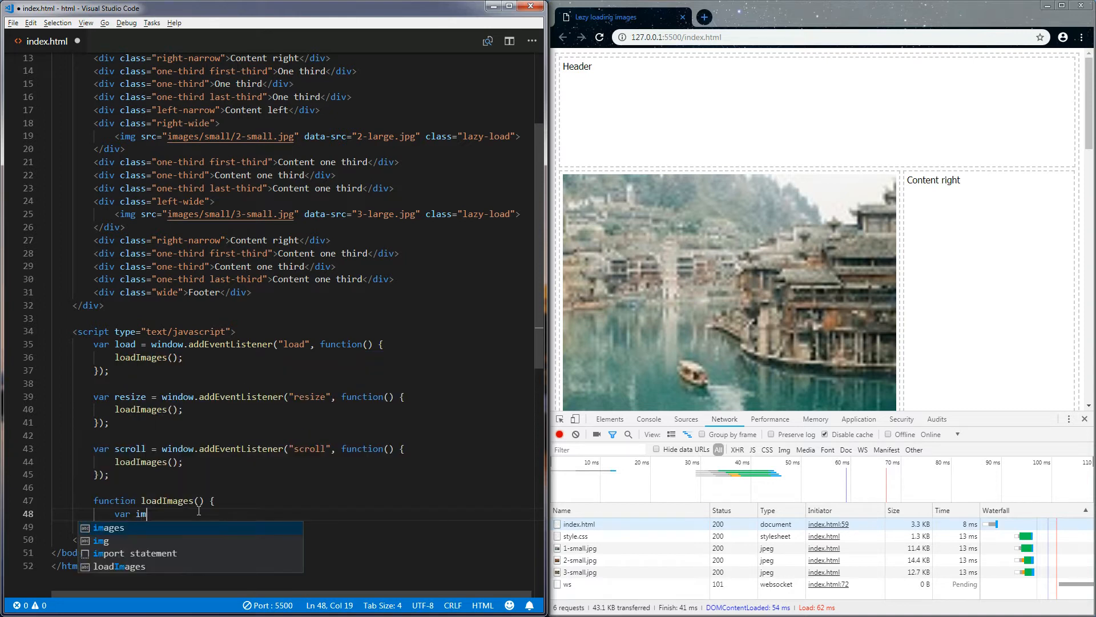
{"action": "type", "text": "ages = docume"}
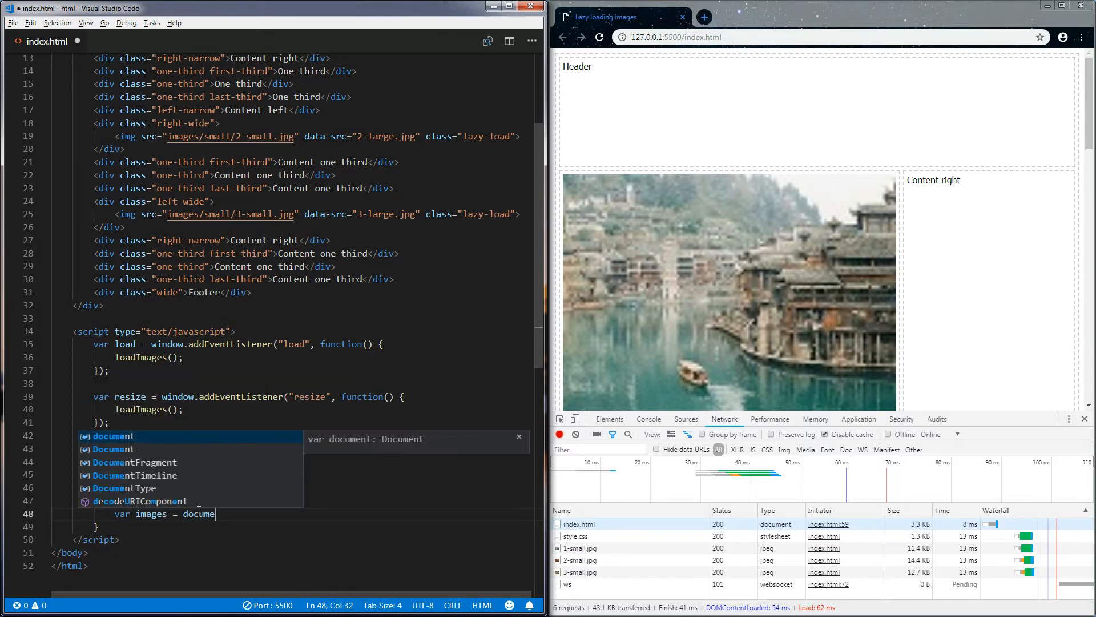
{"action": "type", "text": "nt.querySelectorAll"}
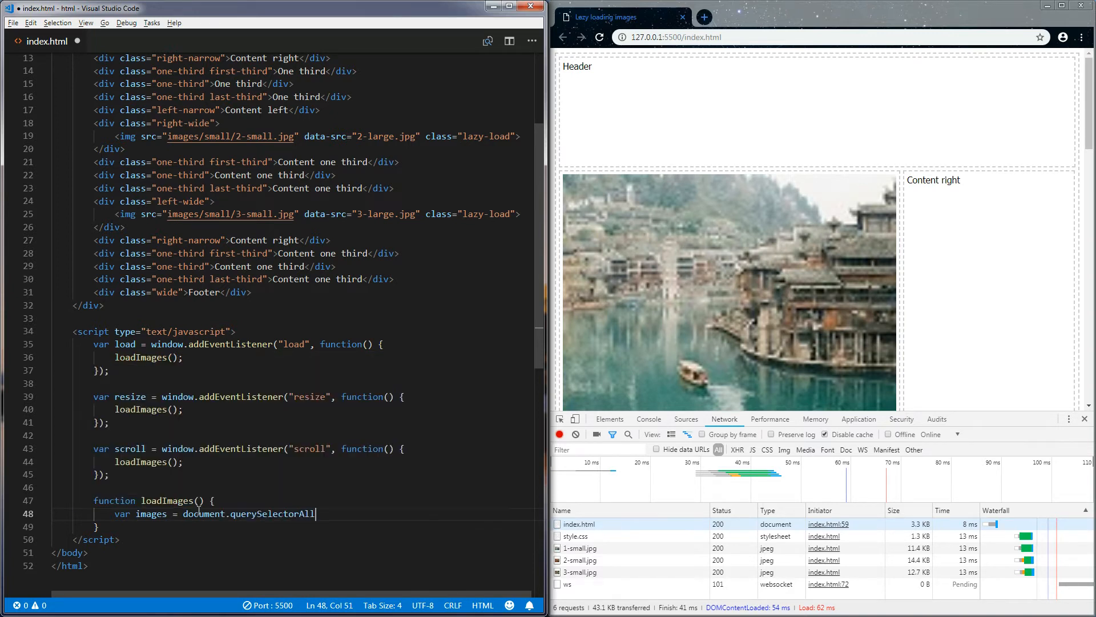
{"action": "type", "text": "();"}
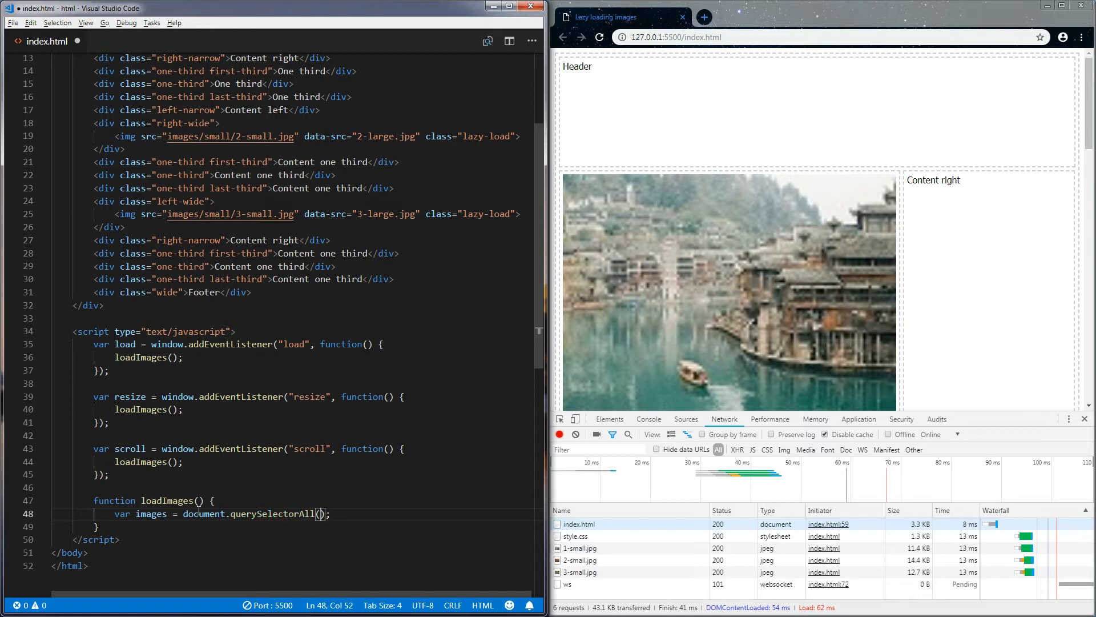
{"action": "type", "text": "\".lazy-load"}
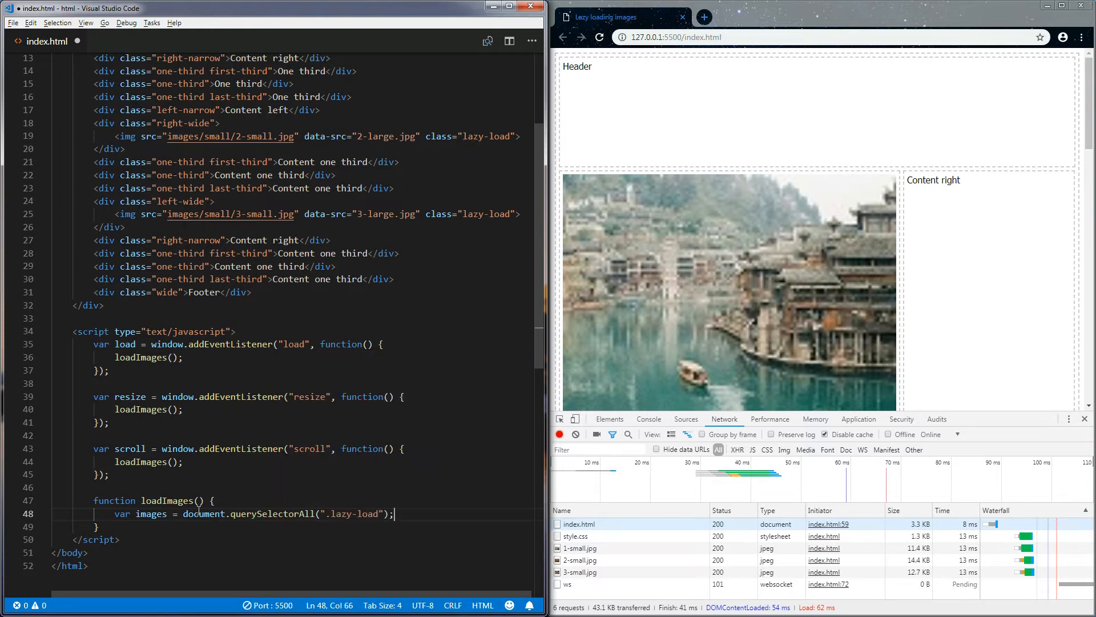
{"action": "key", "text": "Enter"}
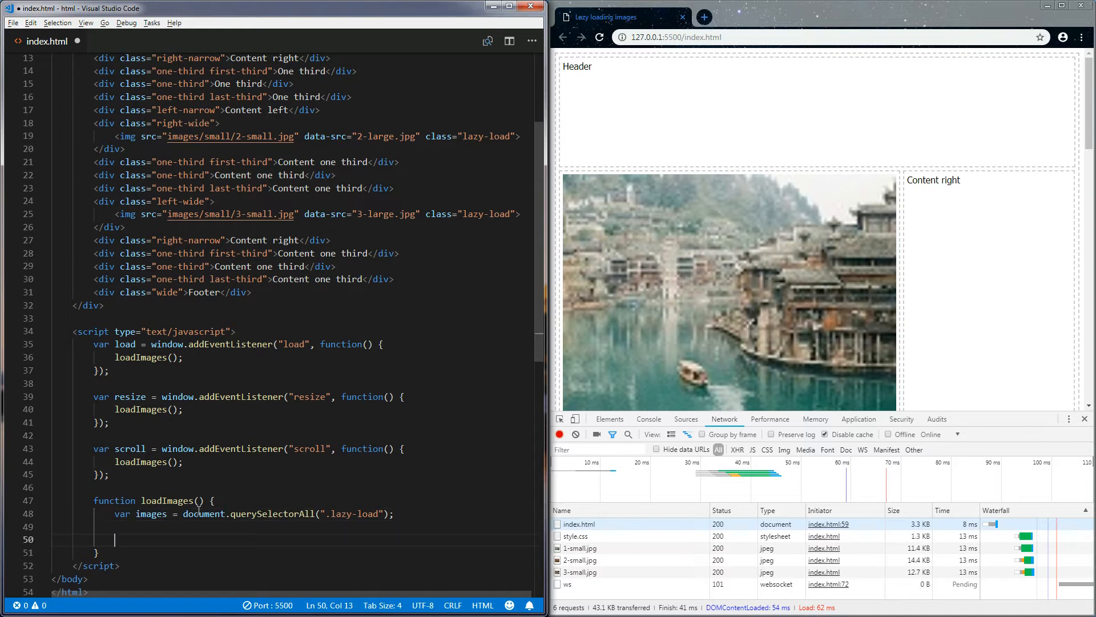
Step: Loop over images.length, storing images[i].getBoundingClientRect() in imageBounds, and start an if
{"action": "type", "text": "for () {}"}
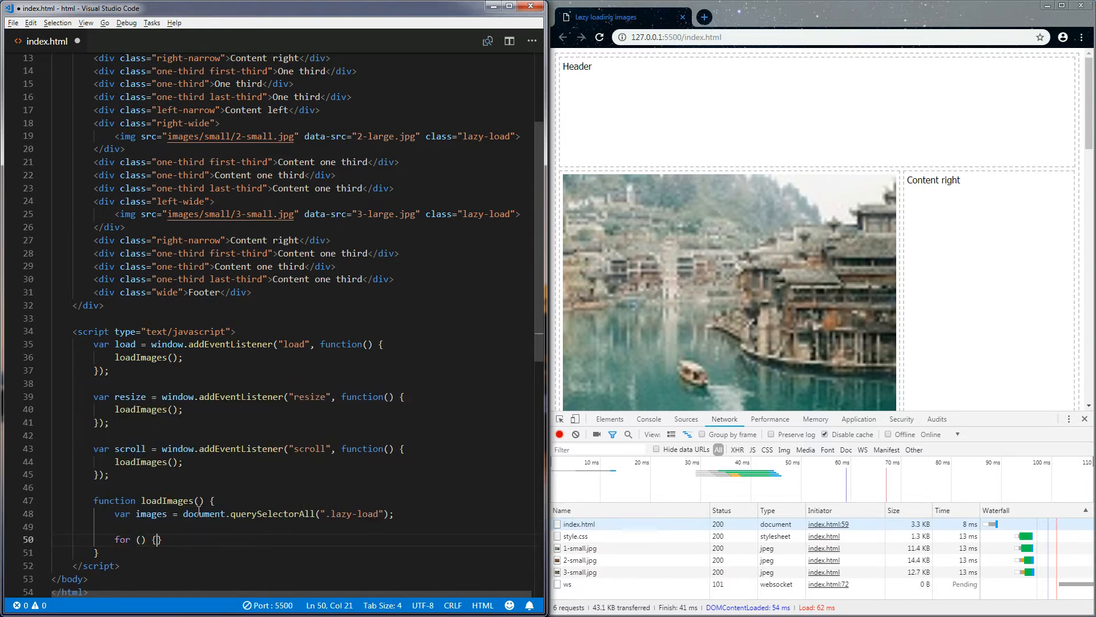
{"action": "type", "text": "var i = 0; i < images.length; i++"}
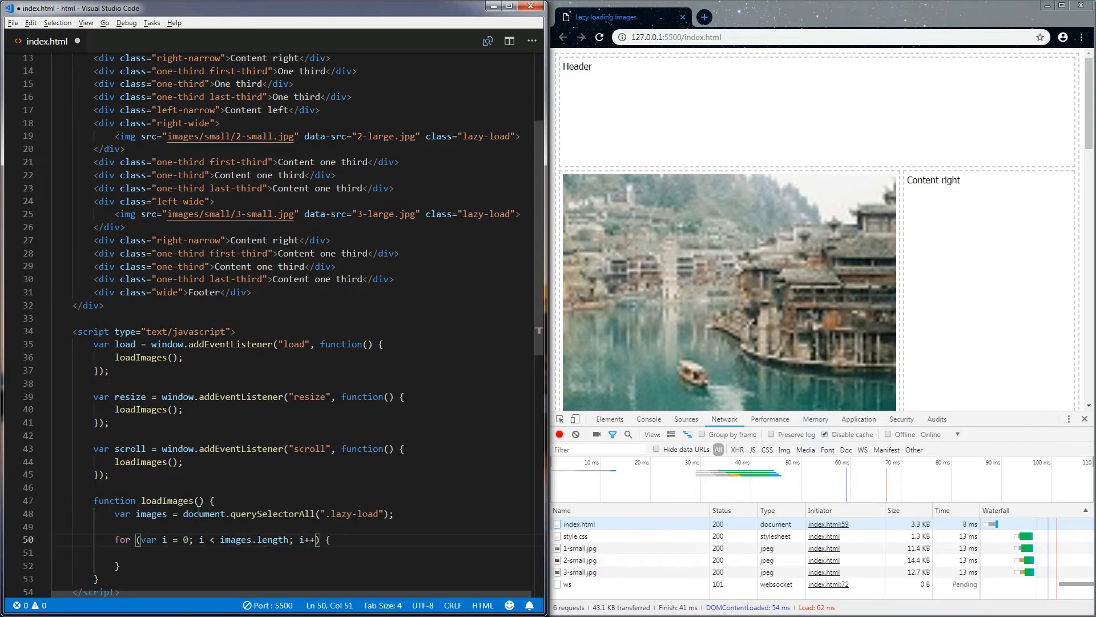
{"action": "type", "text": "var image"}
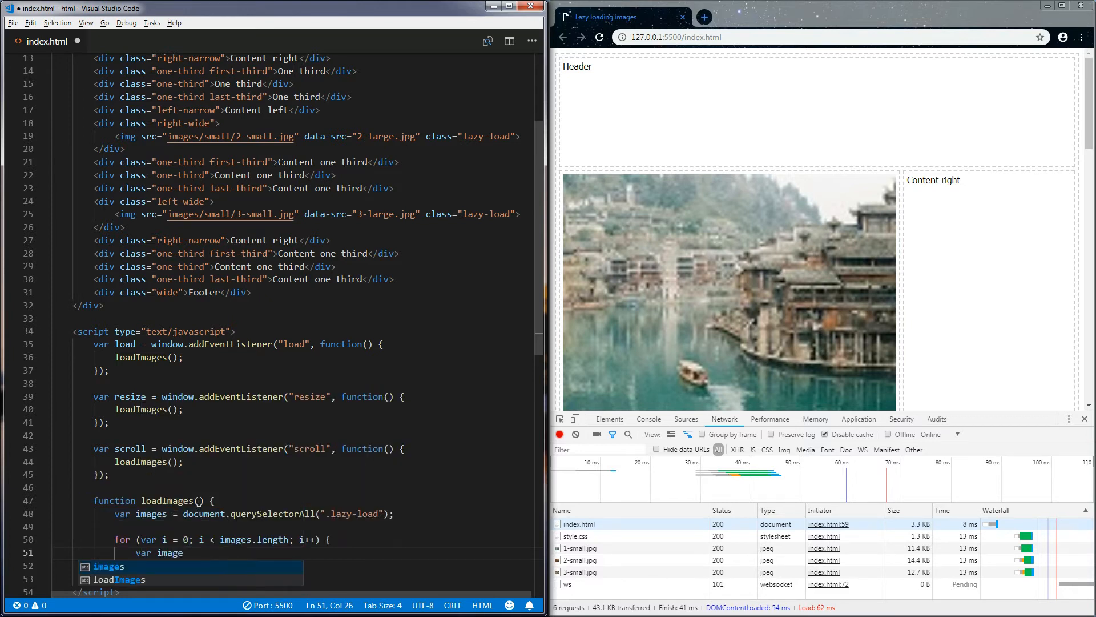
{"action": "type", "text": "Bounds = images[i"}
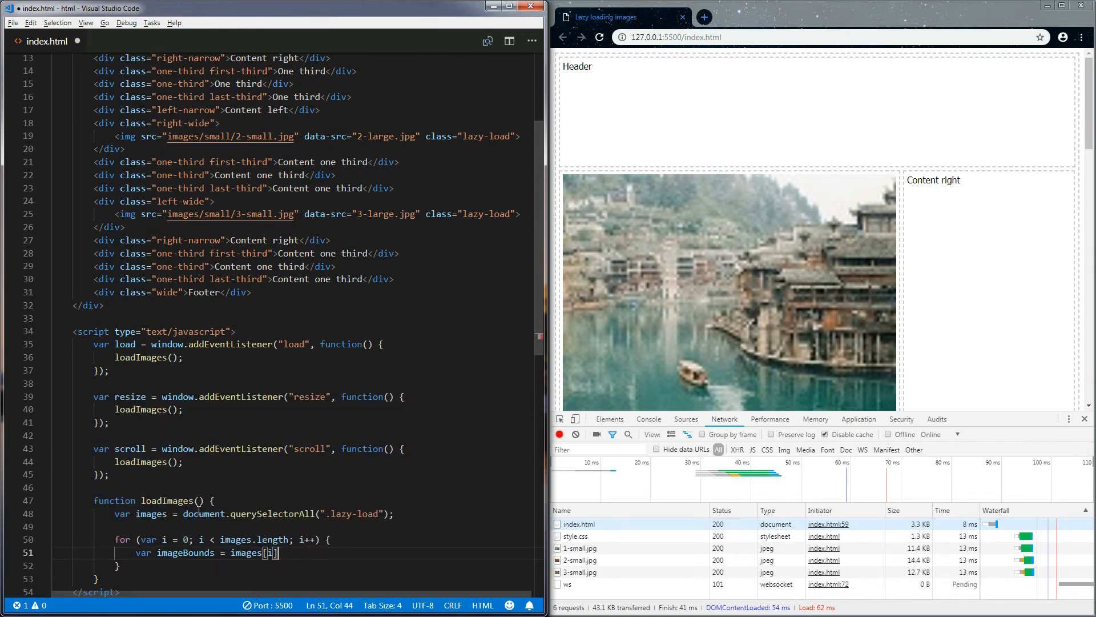
{"action": "type", "text": ".getBoundingClientRect"}
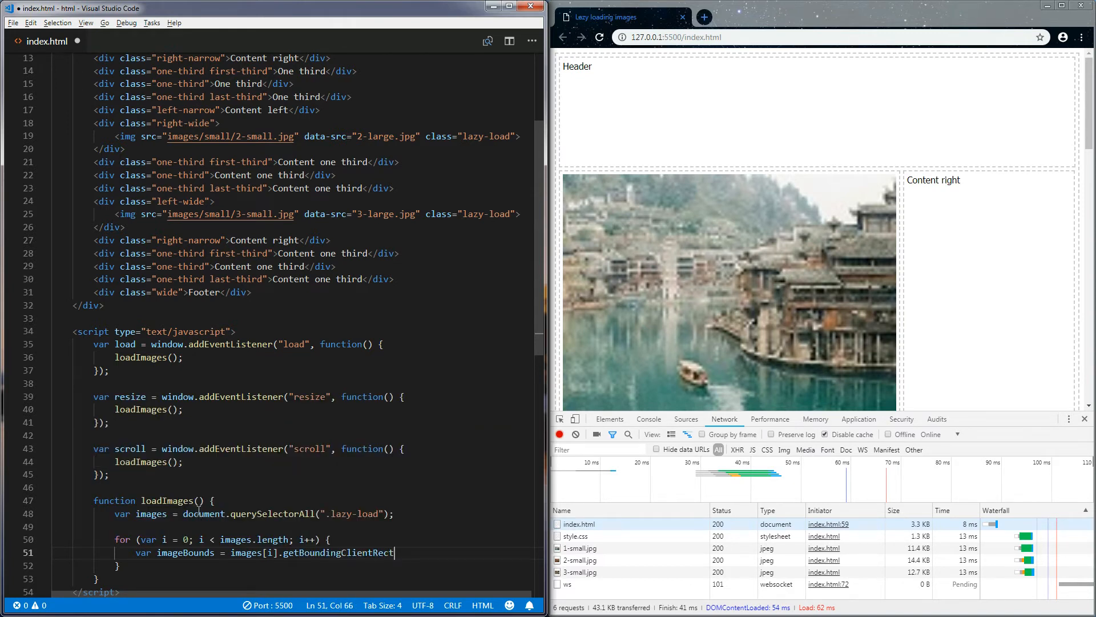
{"action": "type", "text": "();"}
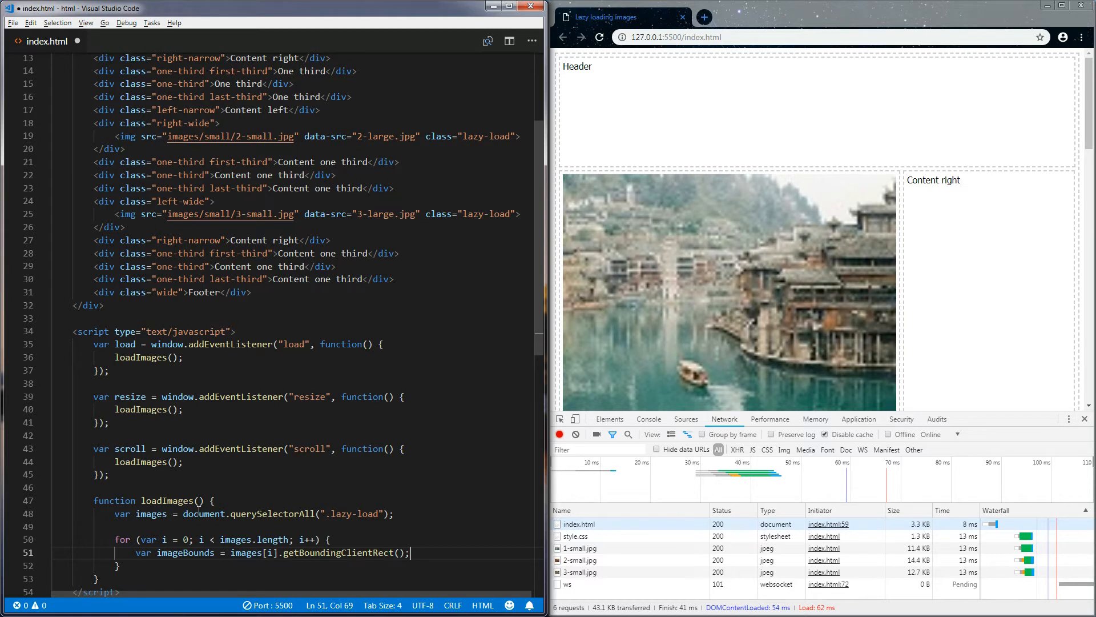
{"action": "type", "text": "if () {"}
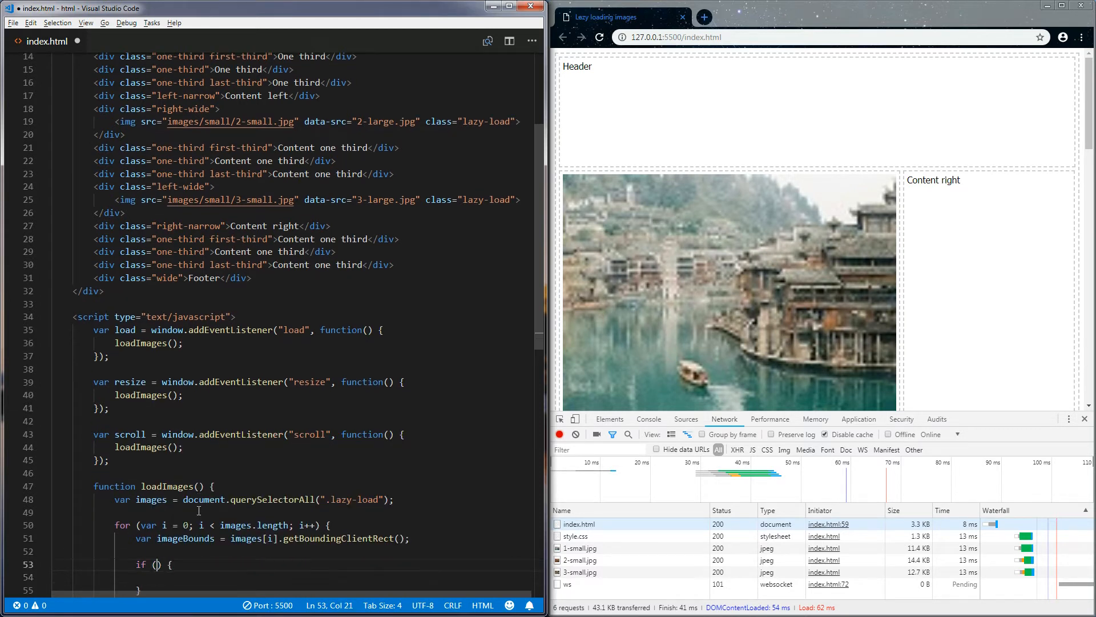
Step: Write the if condition: top and left >= 0, bottom <= window.innerHeight, right <= window.innerWidth
{"action": "type", "text": "images"}
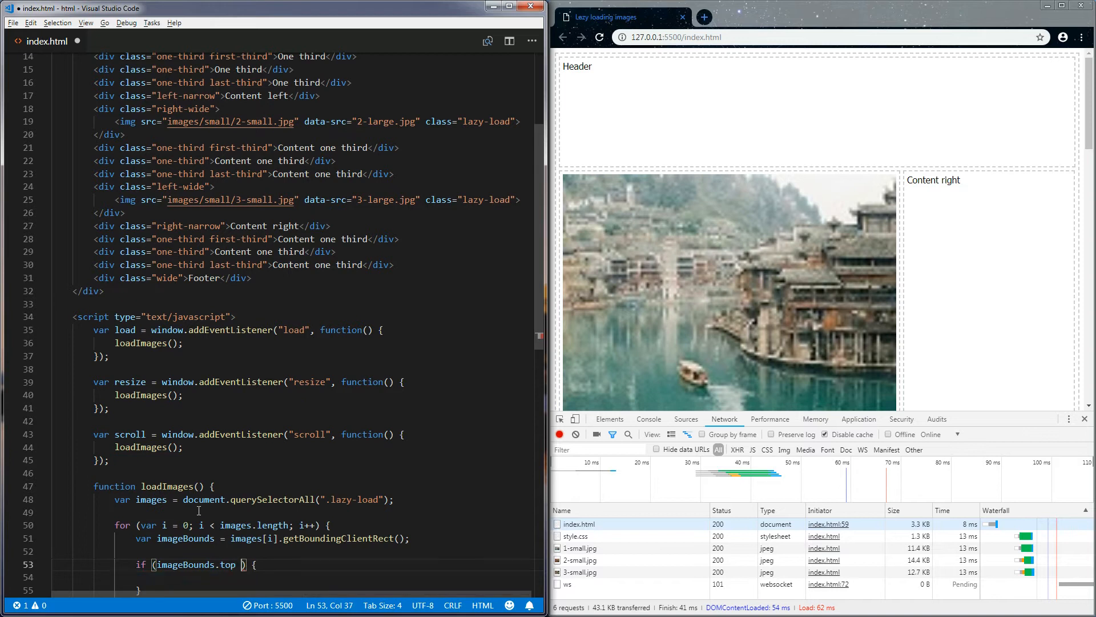
{"action": "type", "text": ">="}
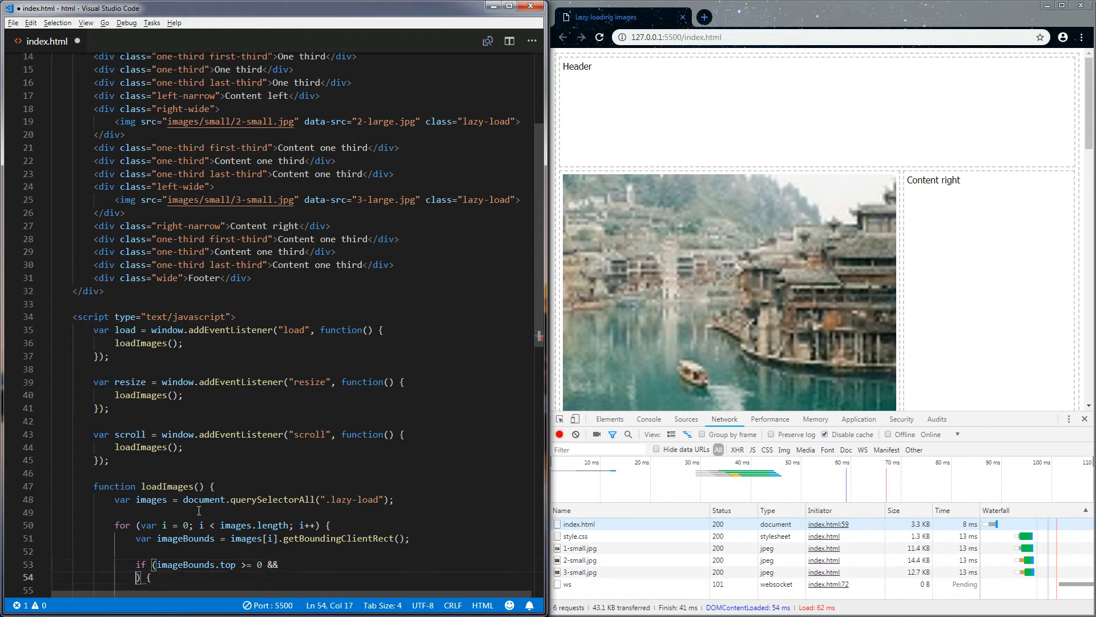
{"action": "type", "text": "image"}
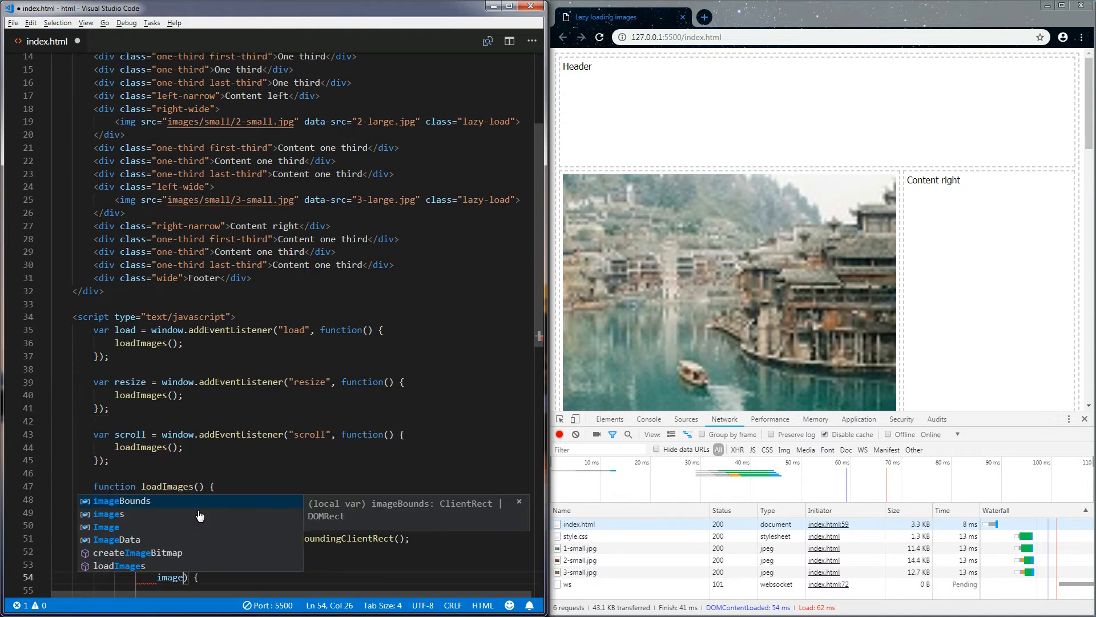
{"action": "type", "text": ".lef"}
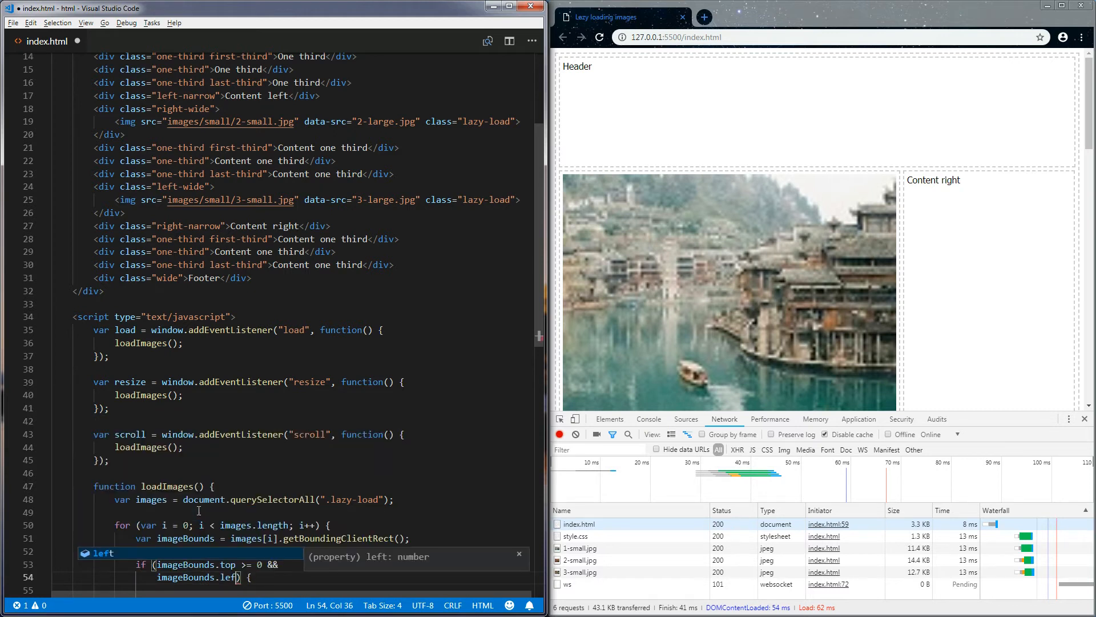
{"action": "type", "text": ">= 0"}
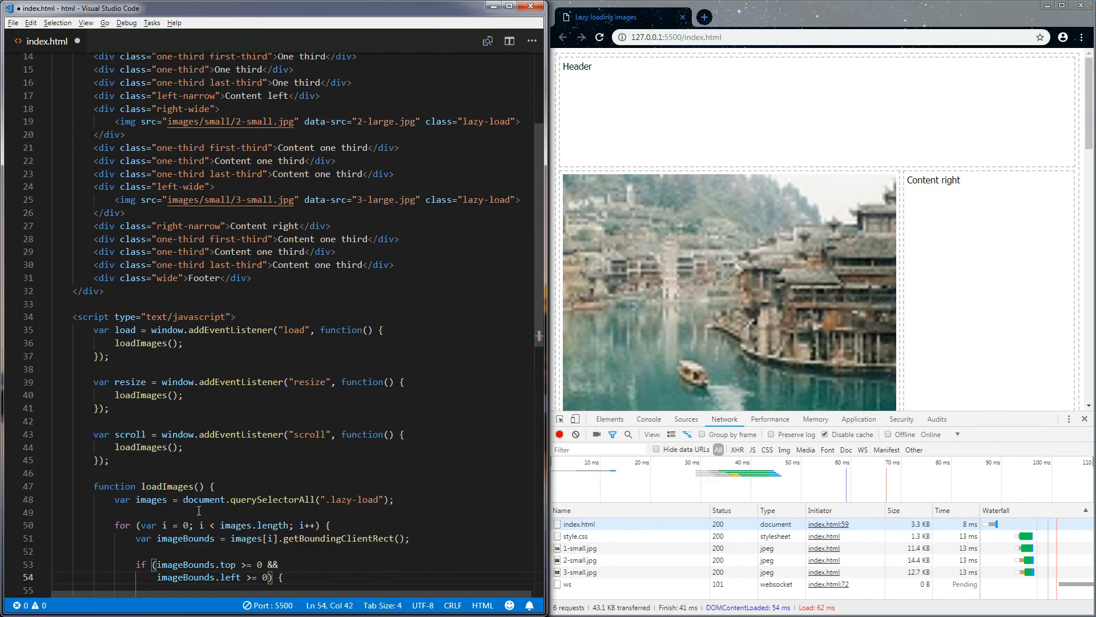
{"action": "type", "text": "&&"}
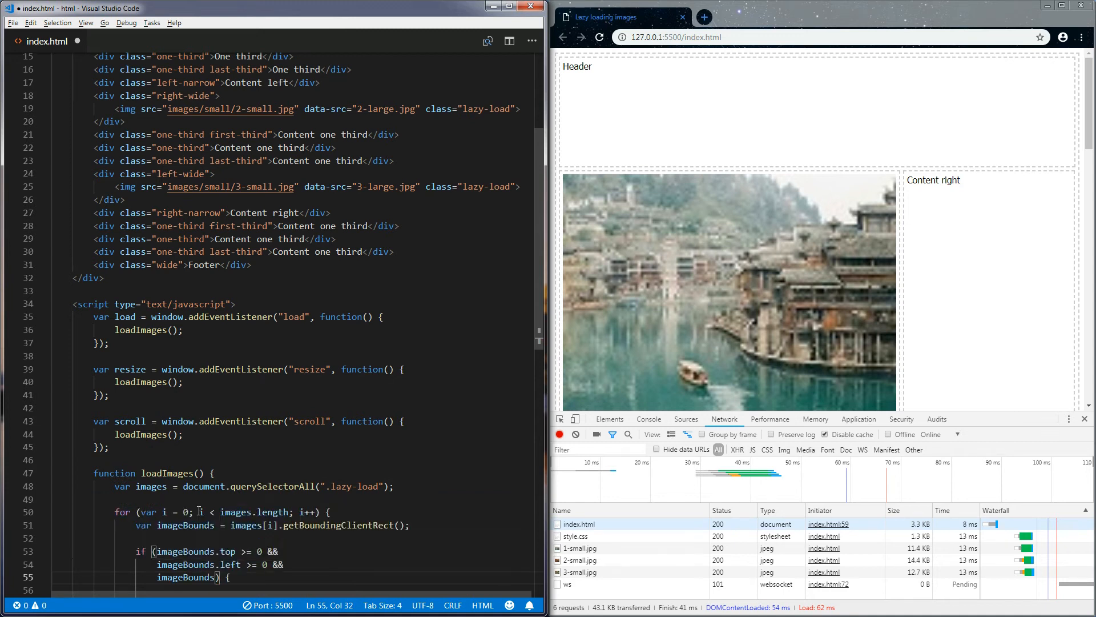
{"action": "type", "text": ".bottom"}
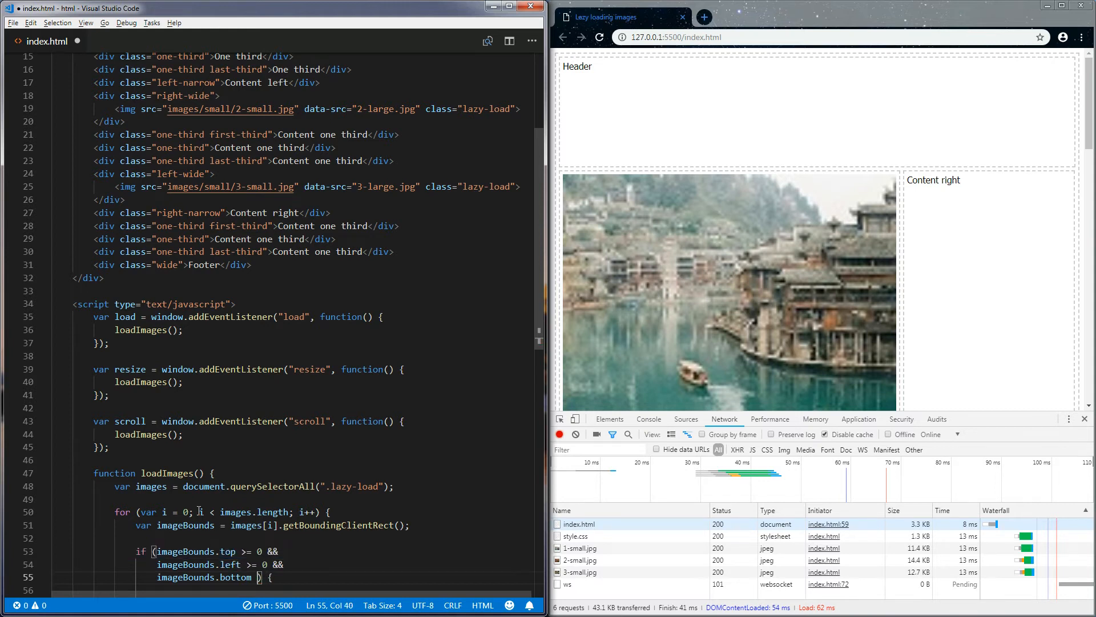
{"action": "type", "text": "w"}
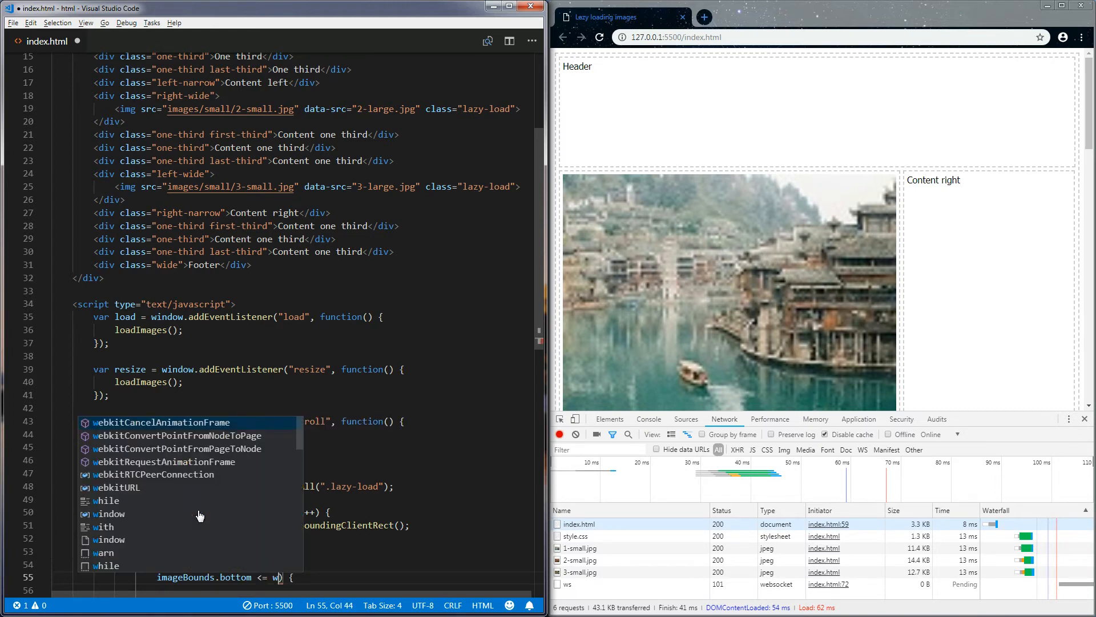
{"action": "type", "text": "indow.innerHeight"}
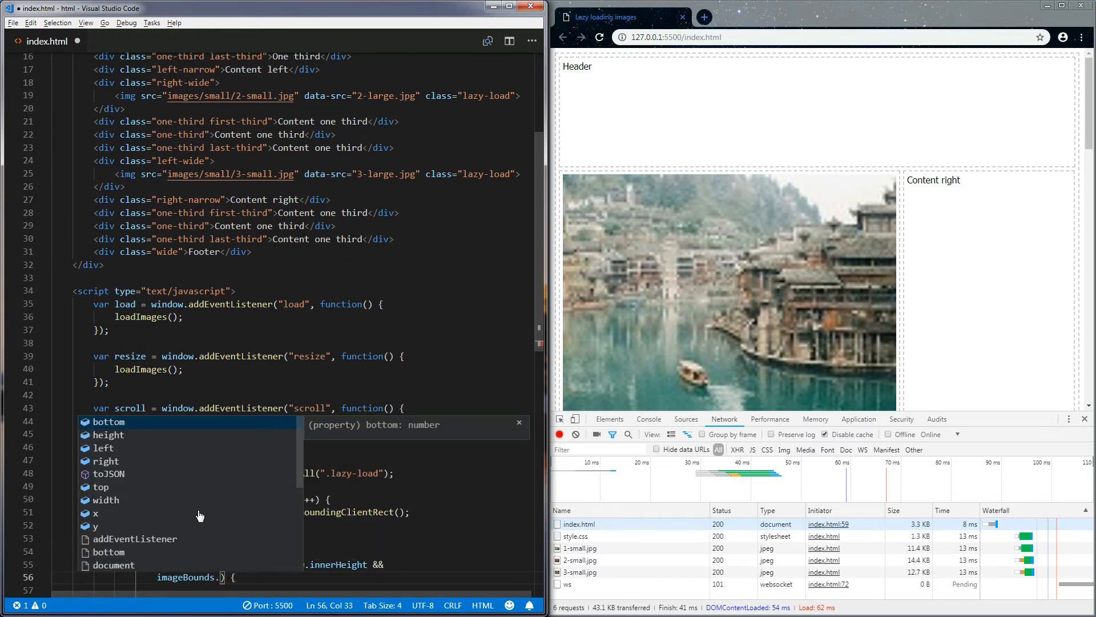
{"action": "type", "text": "right <= window.innerWidth"}
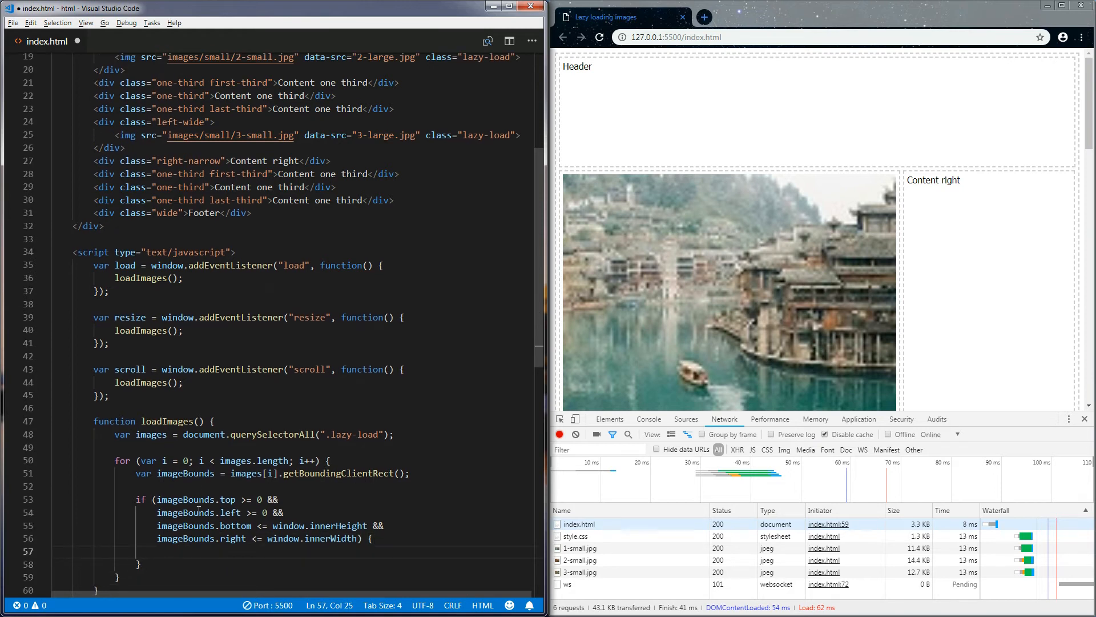
{"action": "type", "text": "images[i].src = \""}
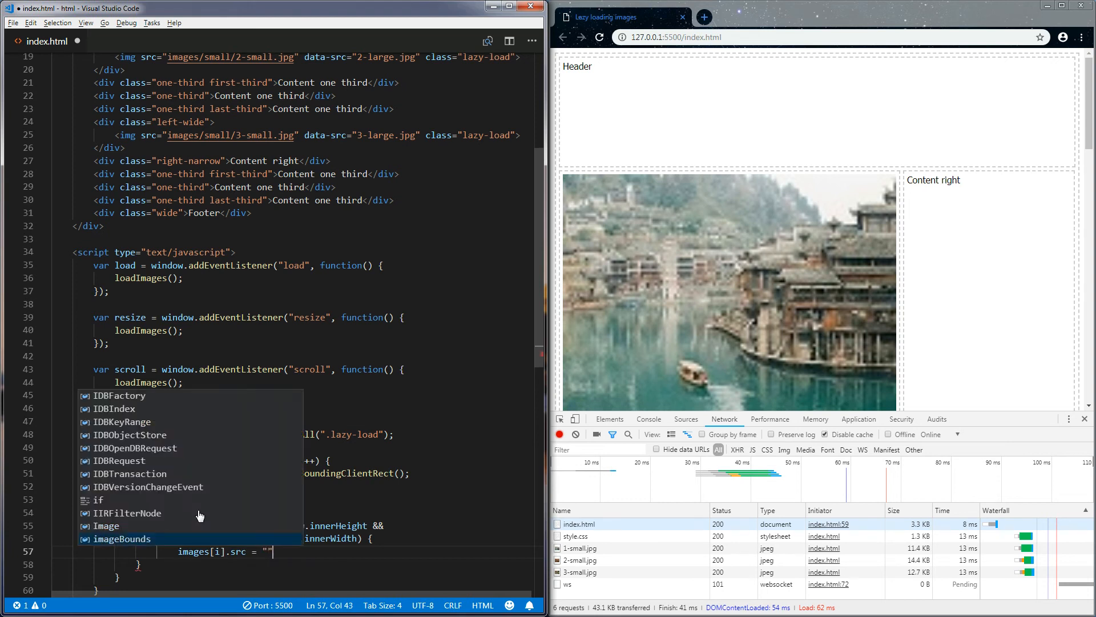
Step: Set images[i].src = "images/fullsize/" + images[i].dataset.src inside the if and save
{"action": "type", "text": "images/"}
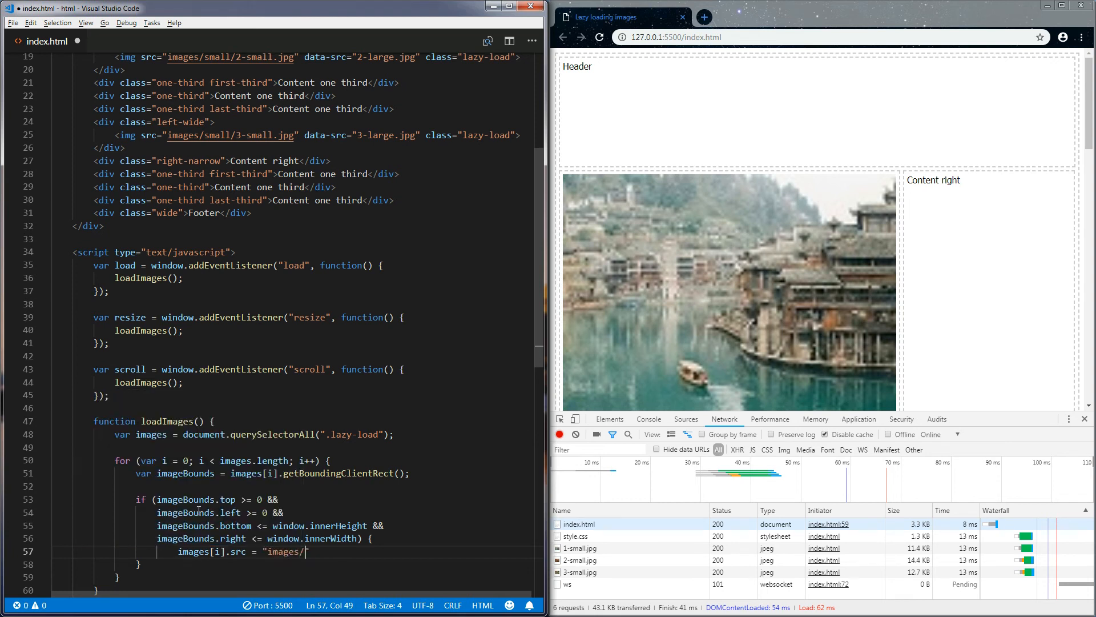
{"action": "type", "text": "fu"}
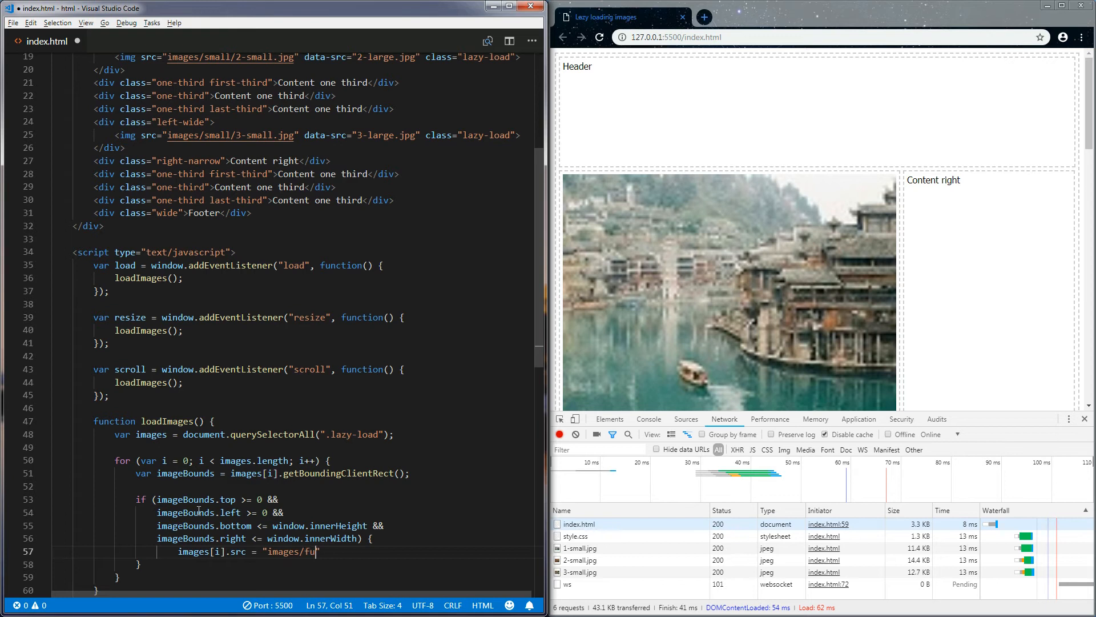
{"action": "type", "text": "llsize/"}
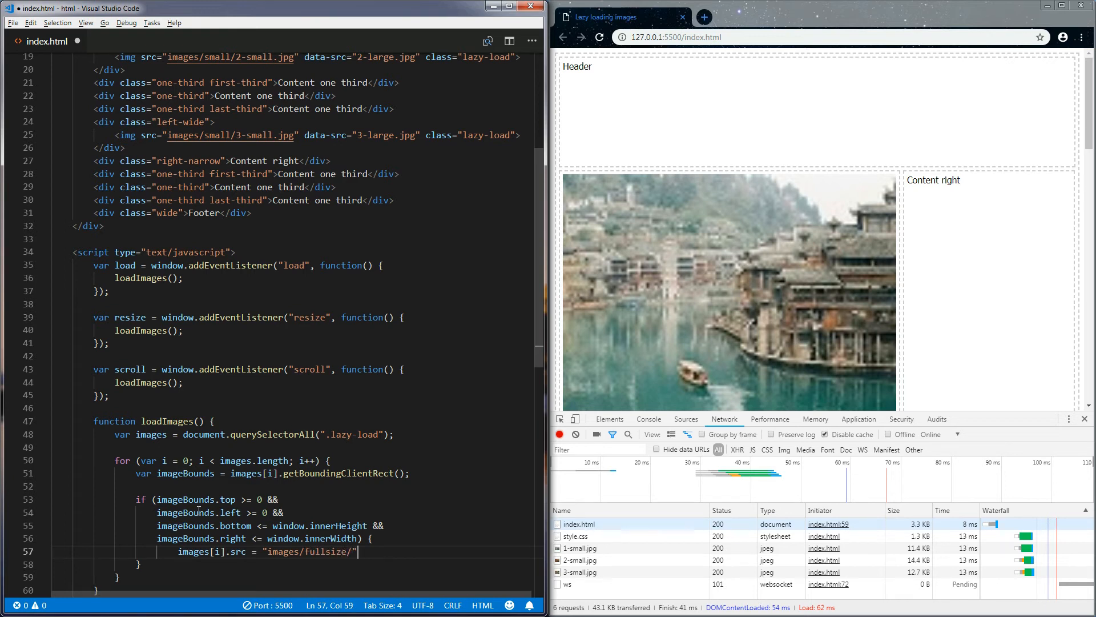
{"action": "type", "text": "+ images[i].dataset."}
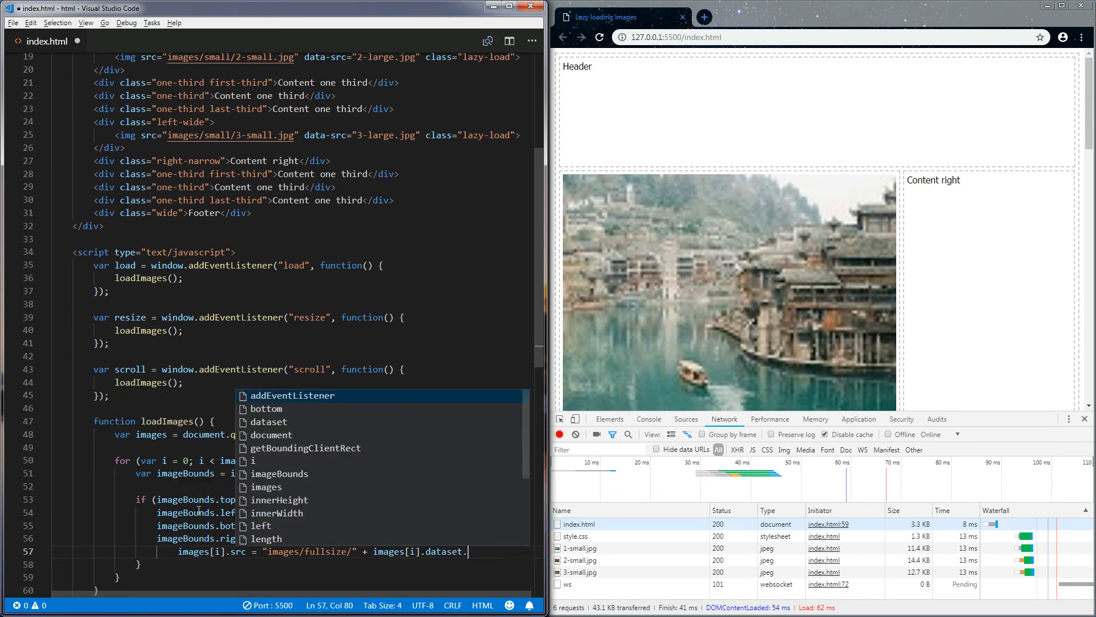
{"action": "type", "text": "src;"}
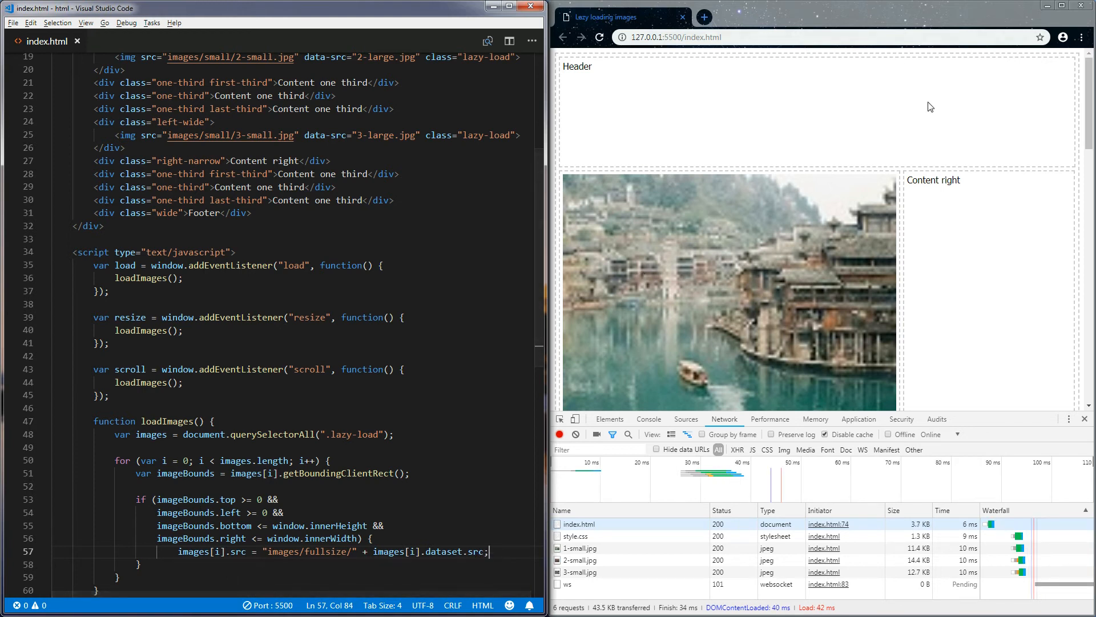
{"action": "mouse_move", "coordinate": [921, 311]}
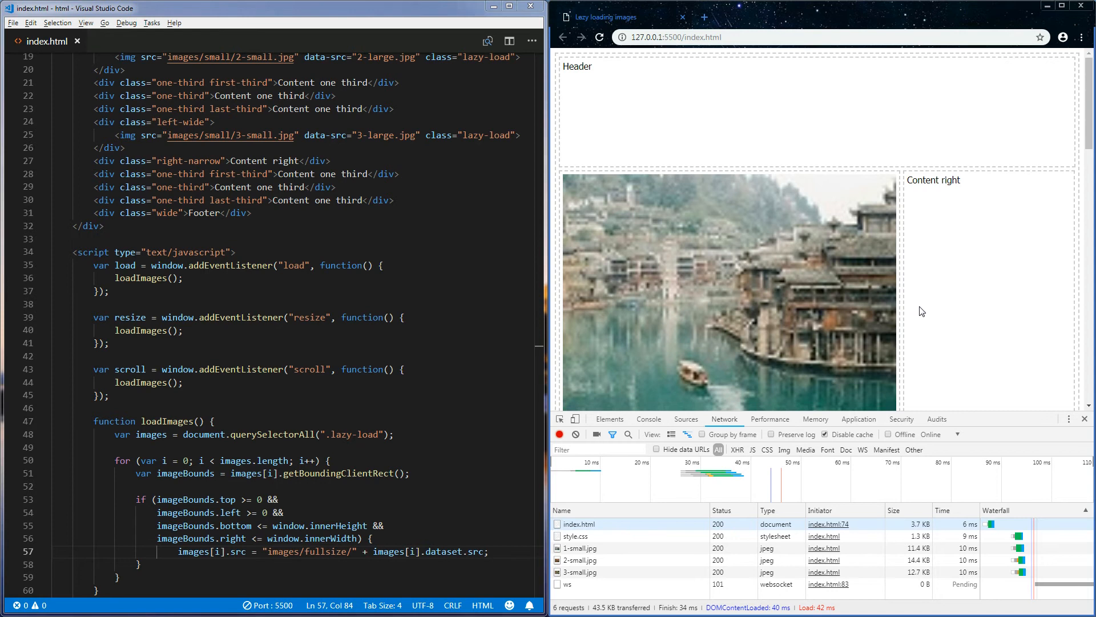
Step: Scroll down the page in Chrome as 1-large, 2-large and 3-large.jpg load into view
{"action": "scroll", "scroll_direction": "down", "scroll_amount": 3}
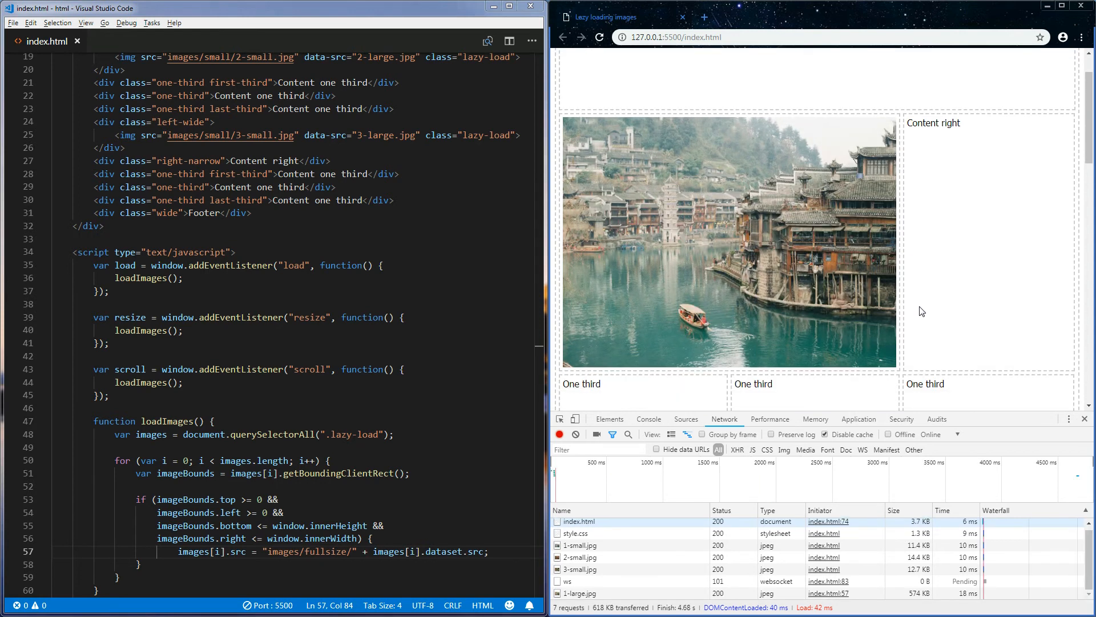
{"action": "scroll", "scroll_direction": "down", "scroll_amount": 3}
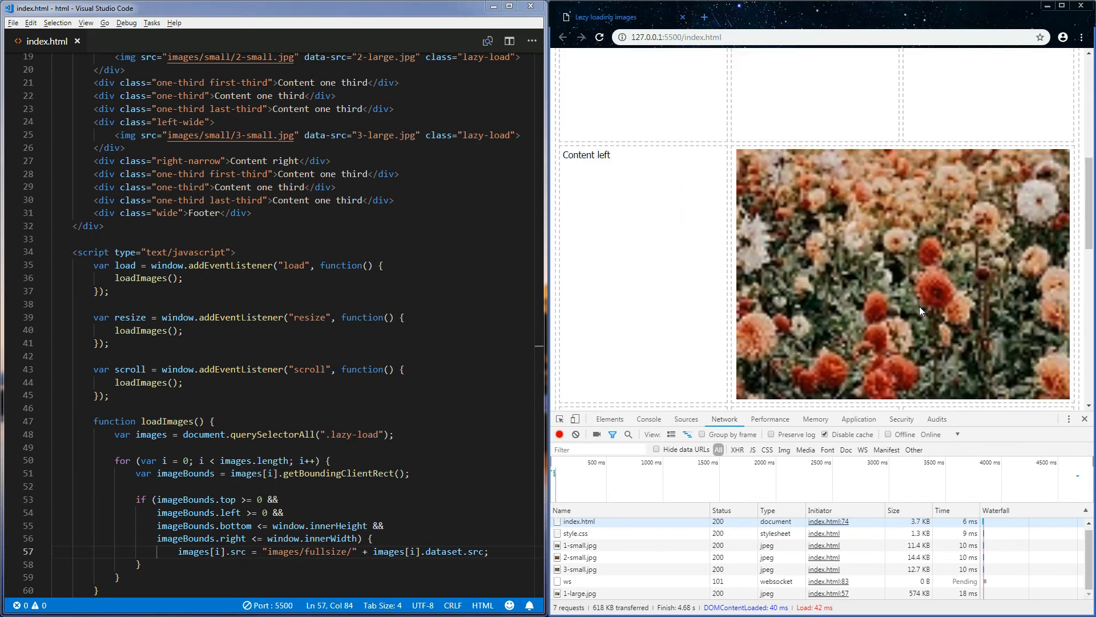
{"action": "scroll", "scroll_direction": "down", "scroll_amount": 3}
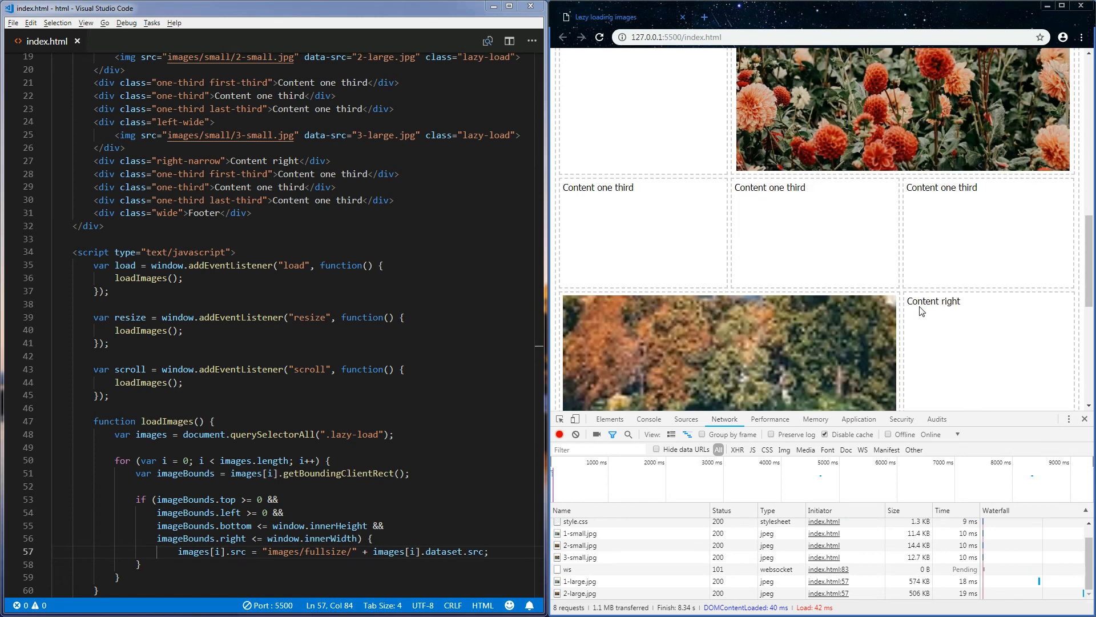
{"action": "scroll", "scroll_direction": "down", "scroll_amount": 3}
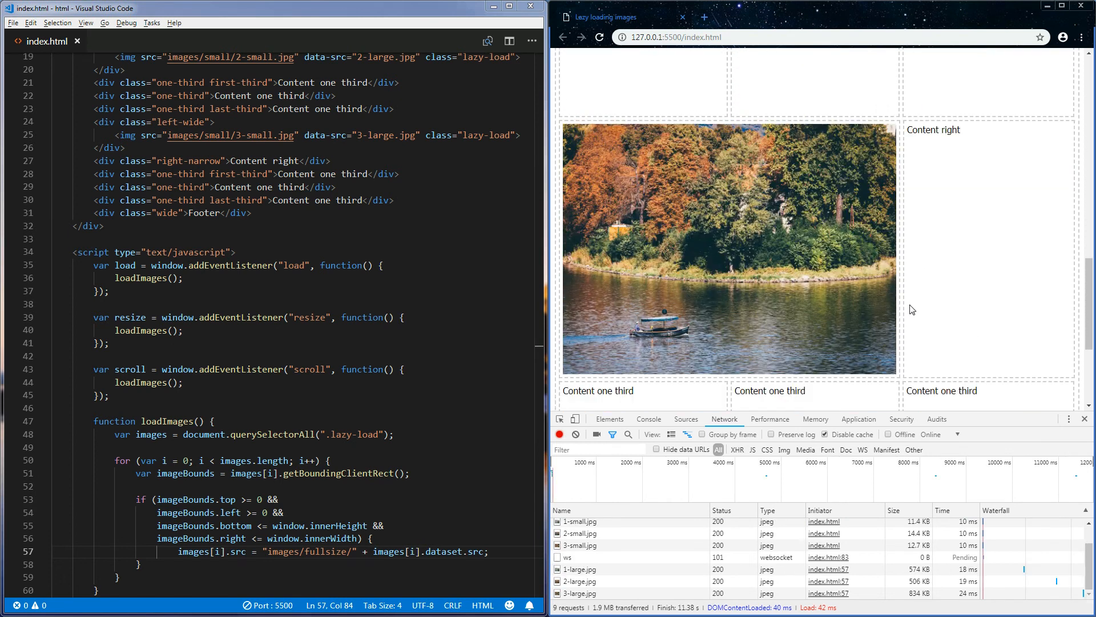
{"action": "scroll", "scroll_direction": "down", "scroll_amount": 3}
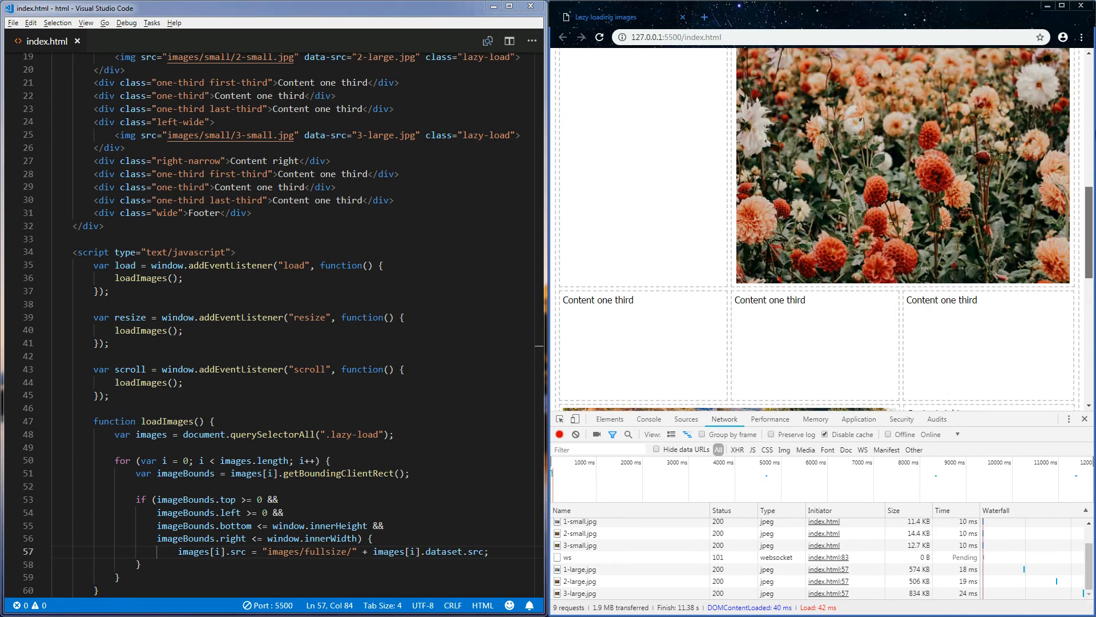